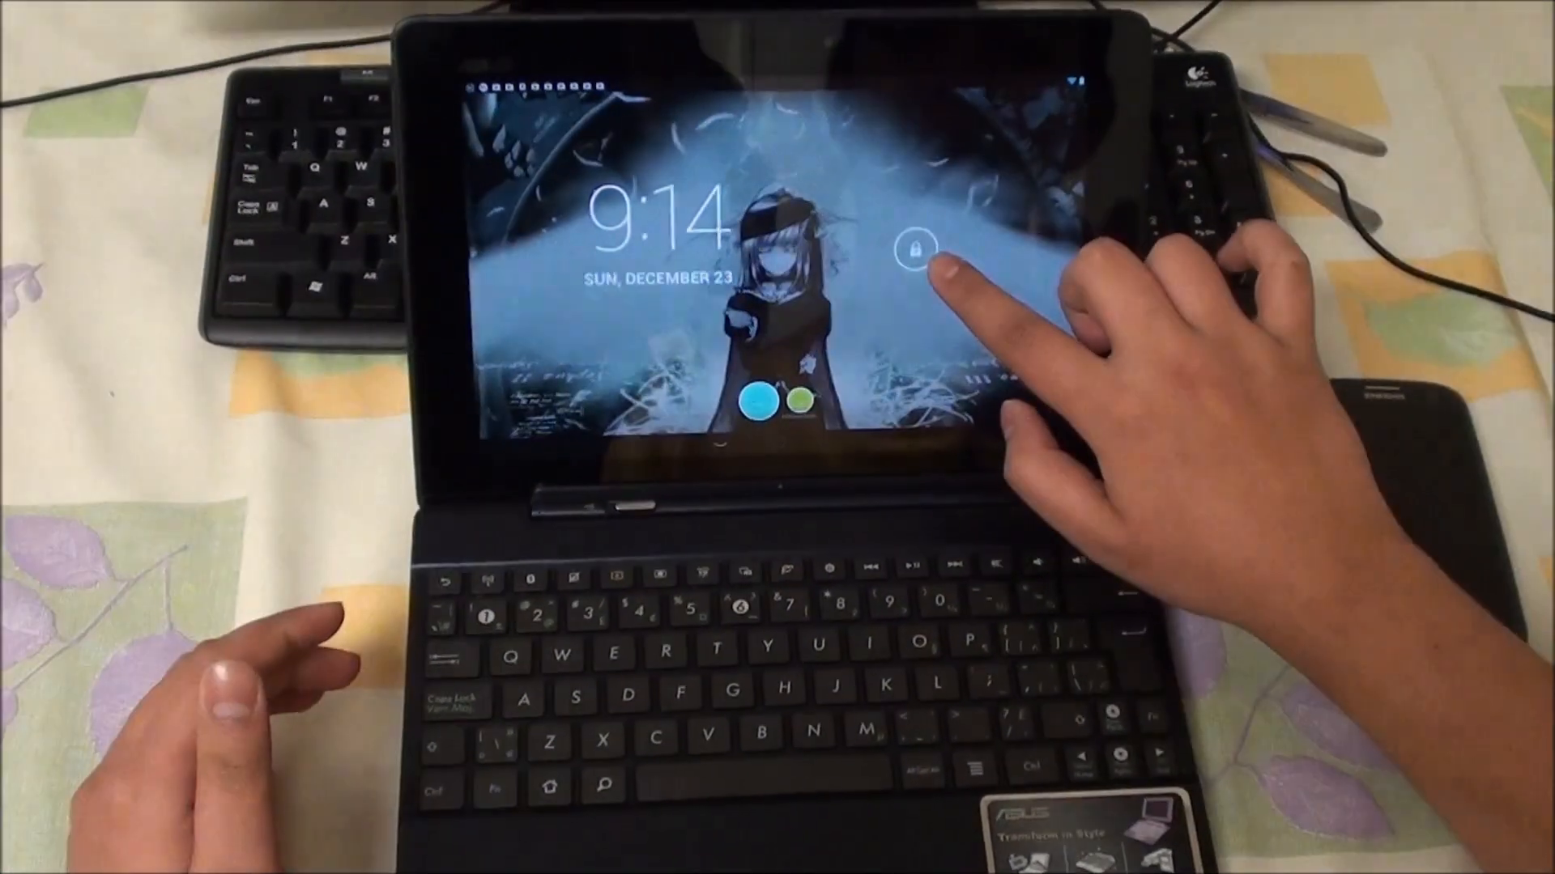
Step: Unlock the CyanogenMod 10.1 tablet by swiping the lock ring
left_click(913, 248)
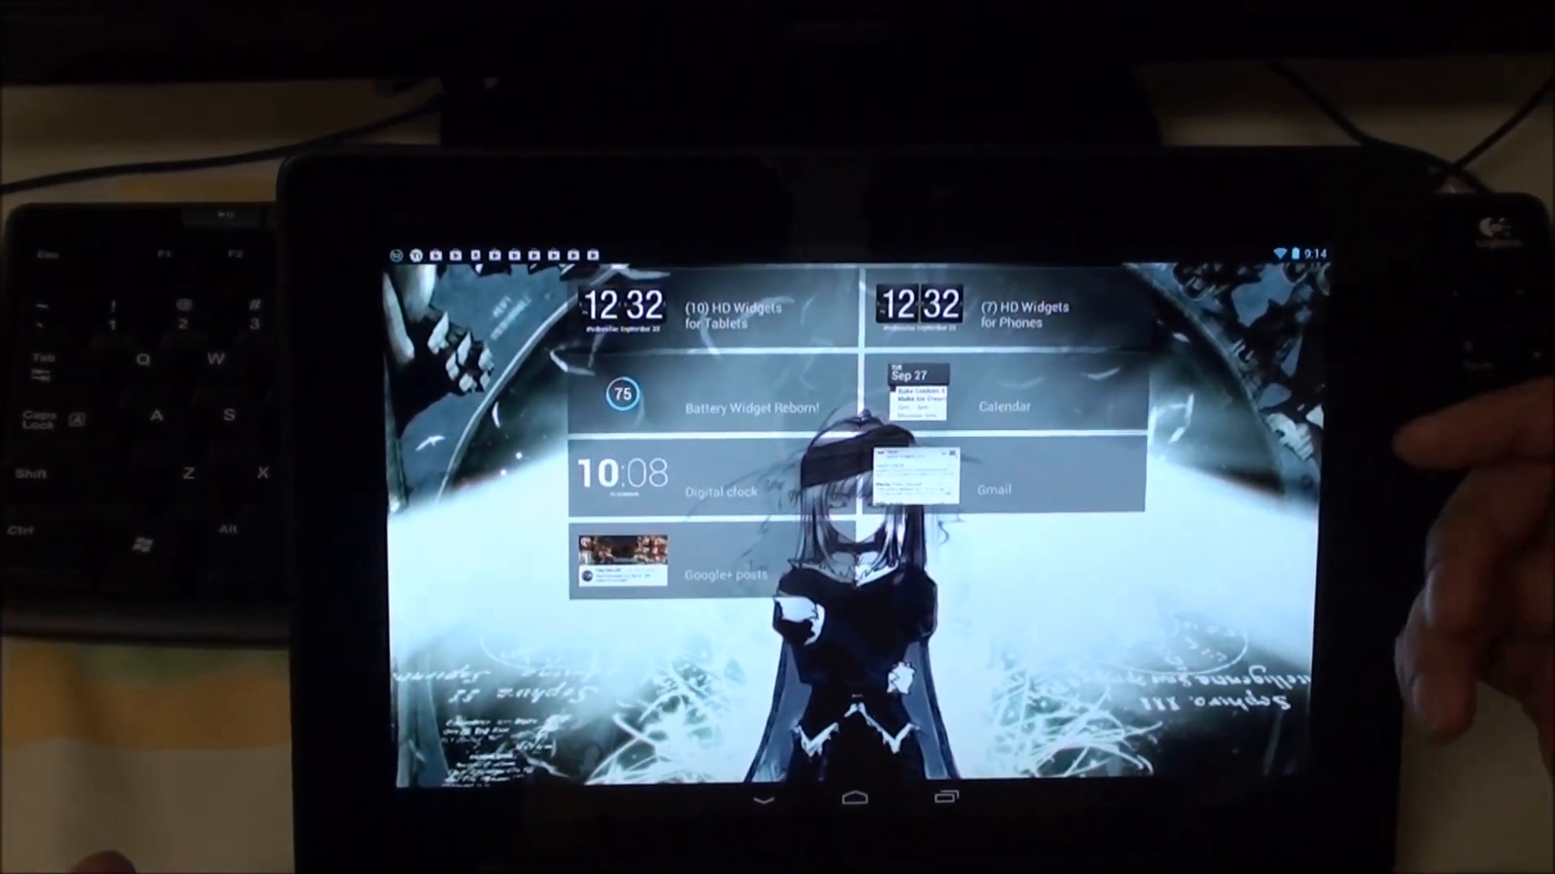
left_click(1002, 337)
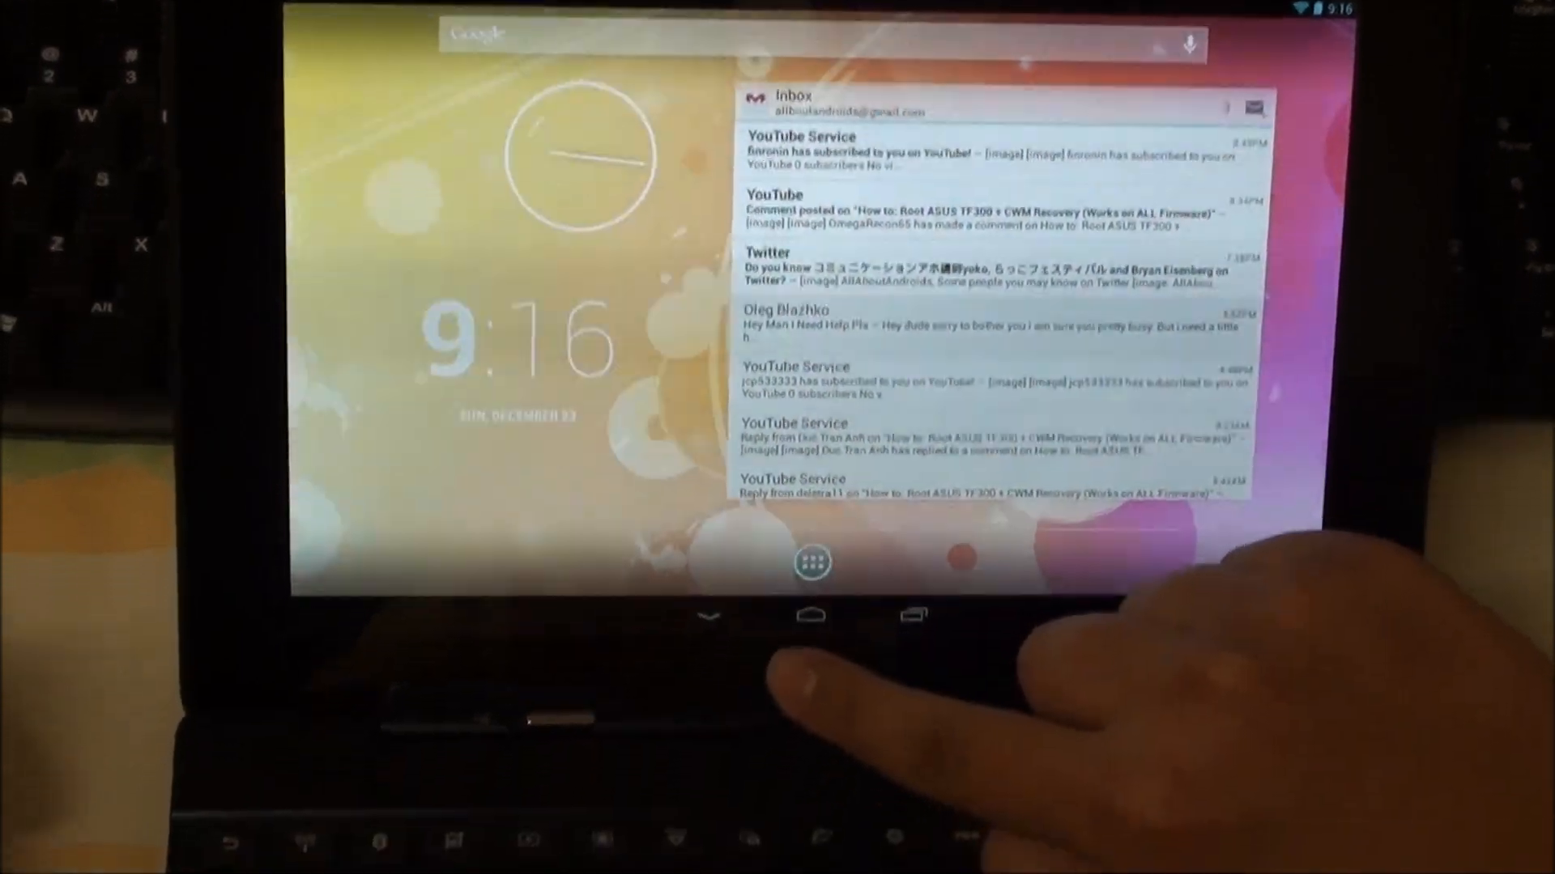
Step: Choose Trebuchet as the home launcher and return to the home screen
left_click(812, 563)
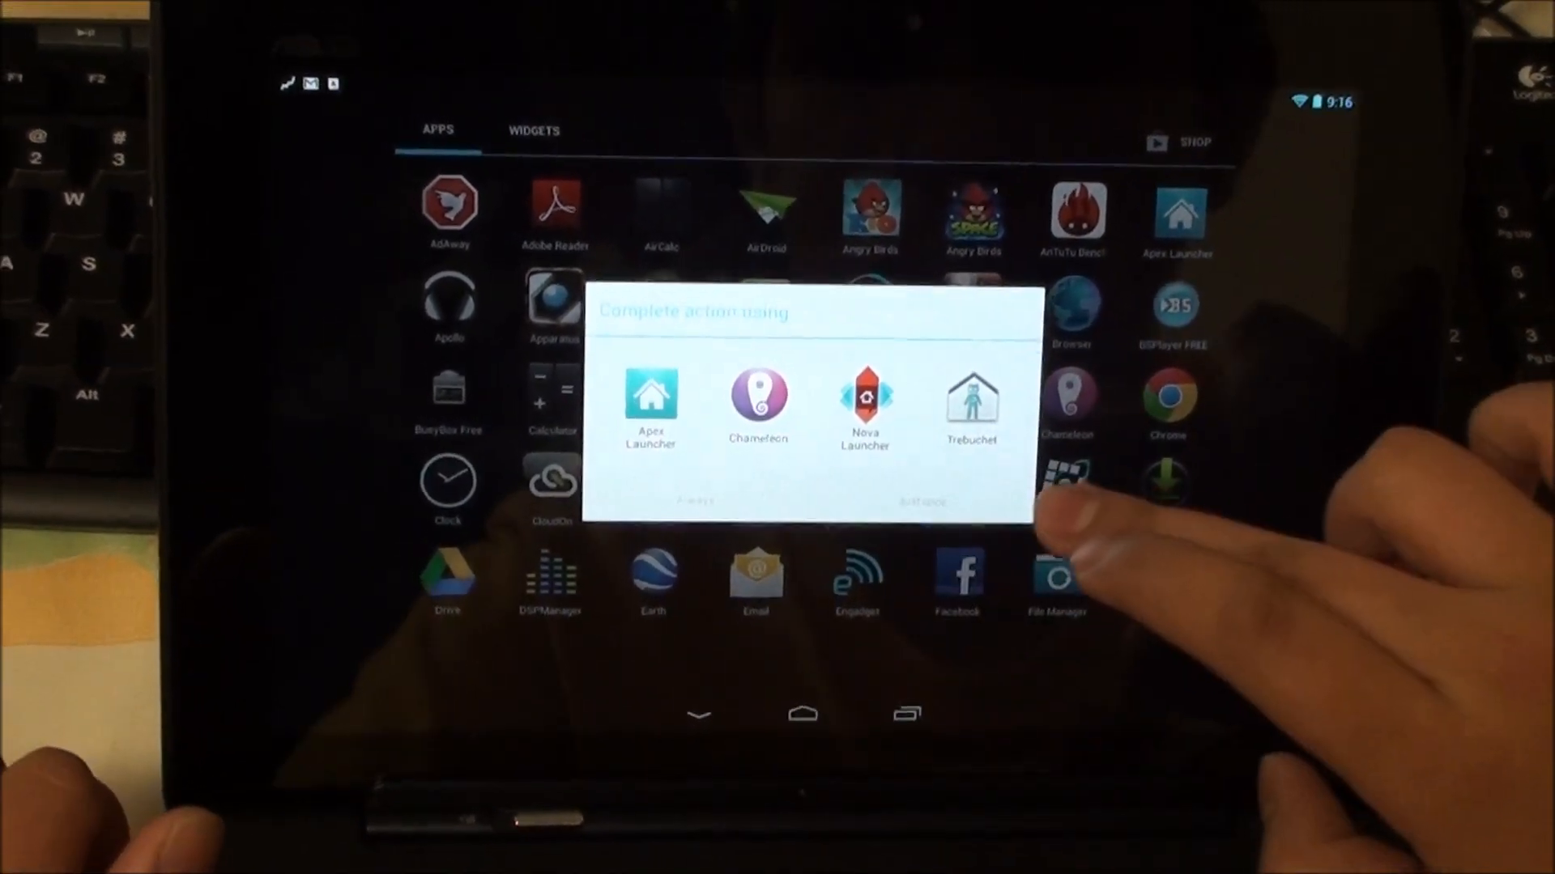
left_click(976, 407)
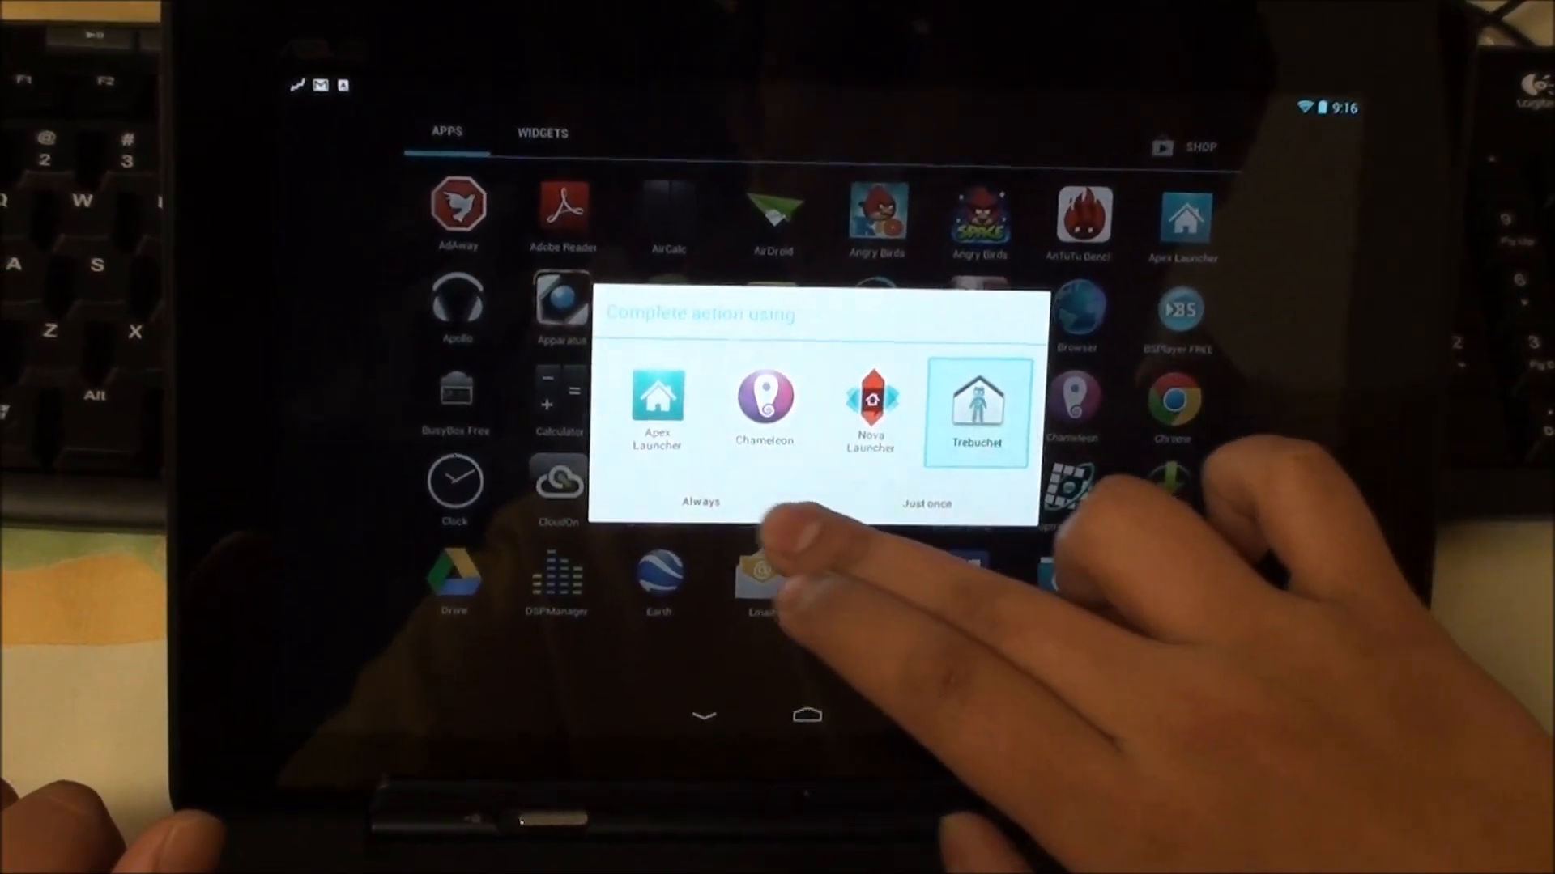
left_click(925, 502)
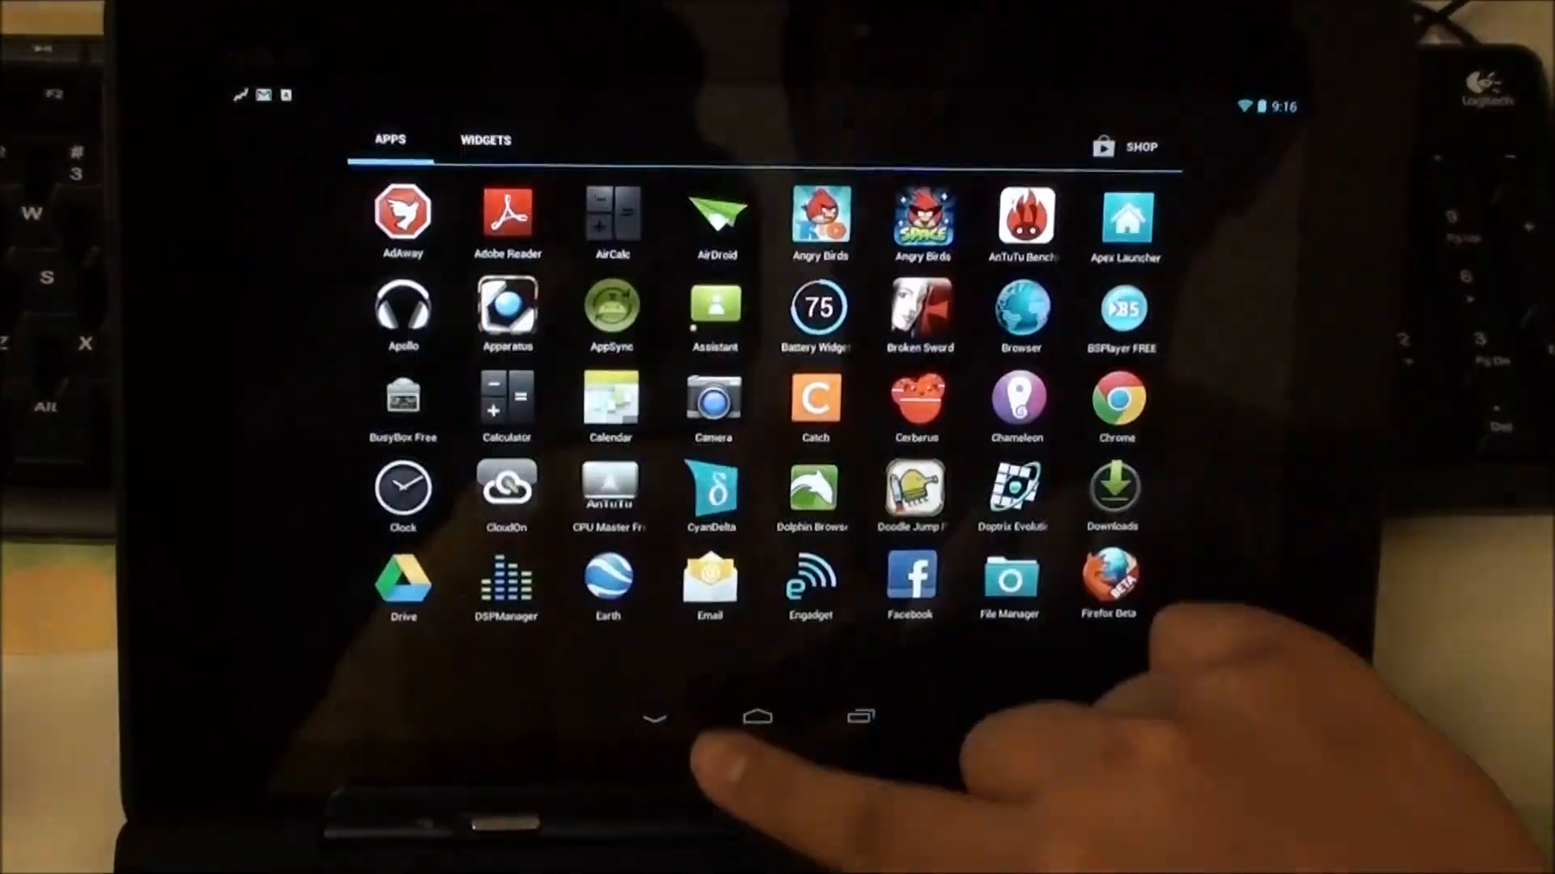
left_click(756, 717)
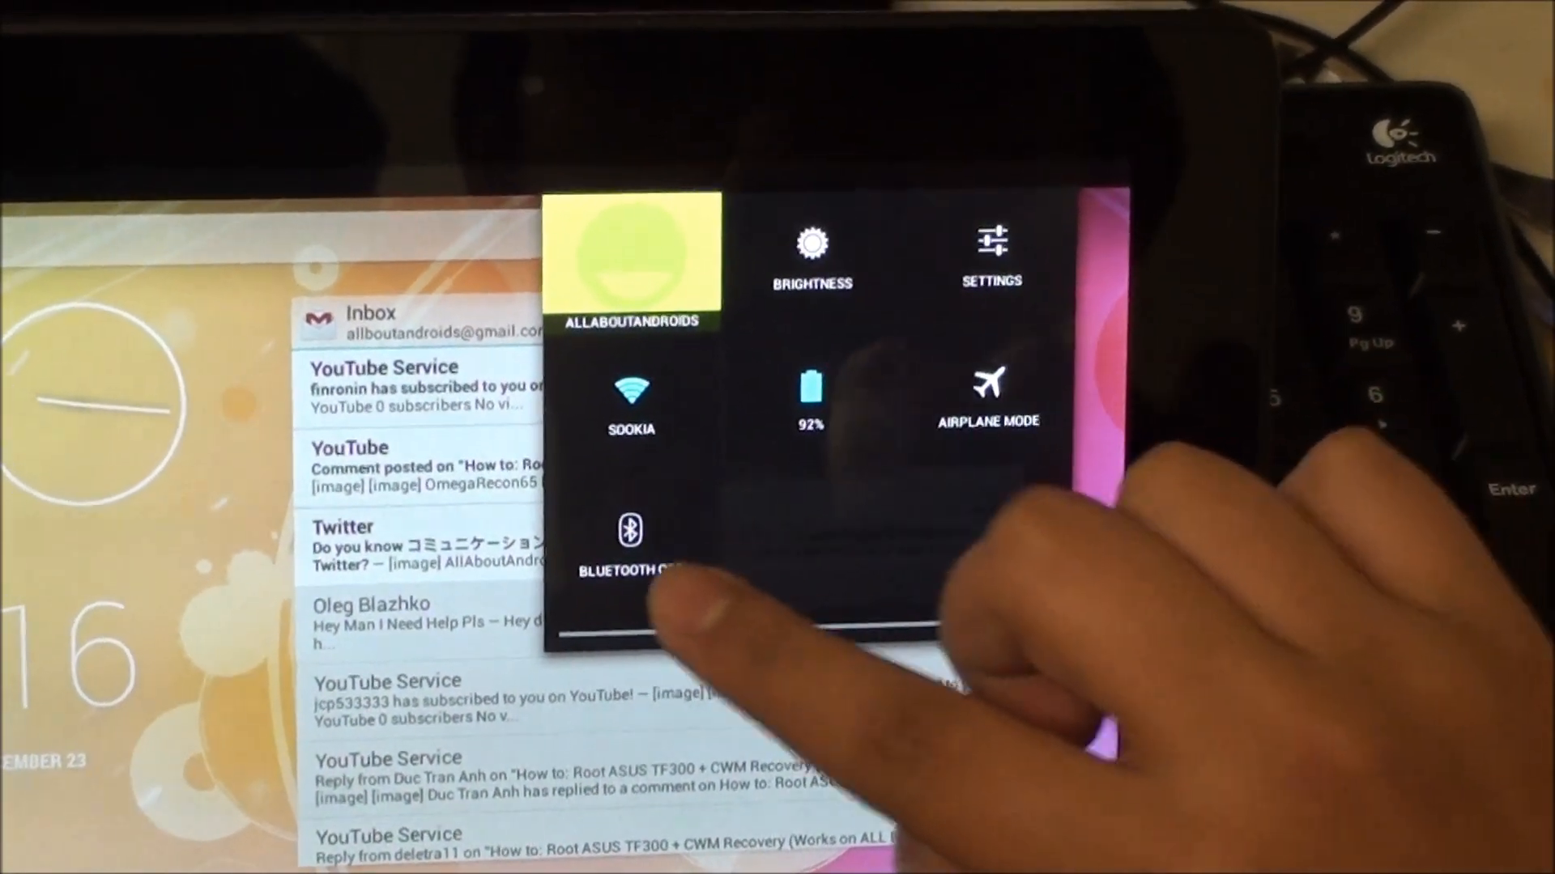
Step: Open Settings from quick settings to the Google account sync page
left_click(989, 253)
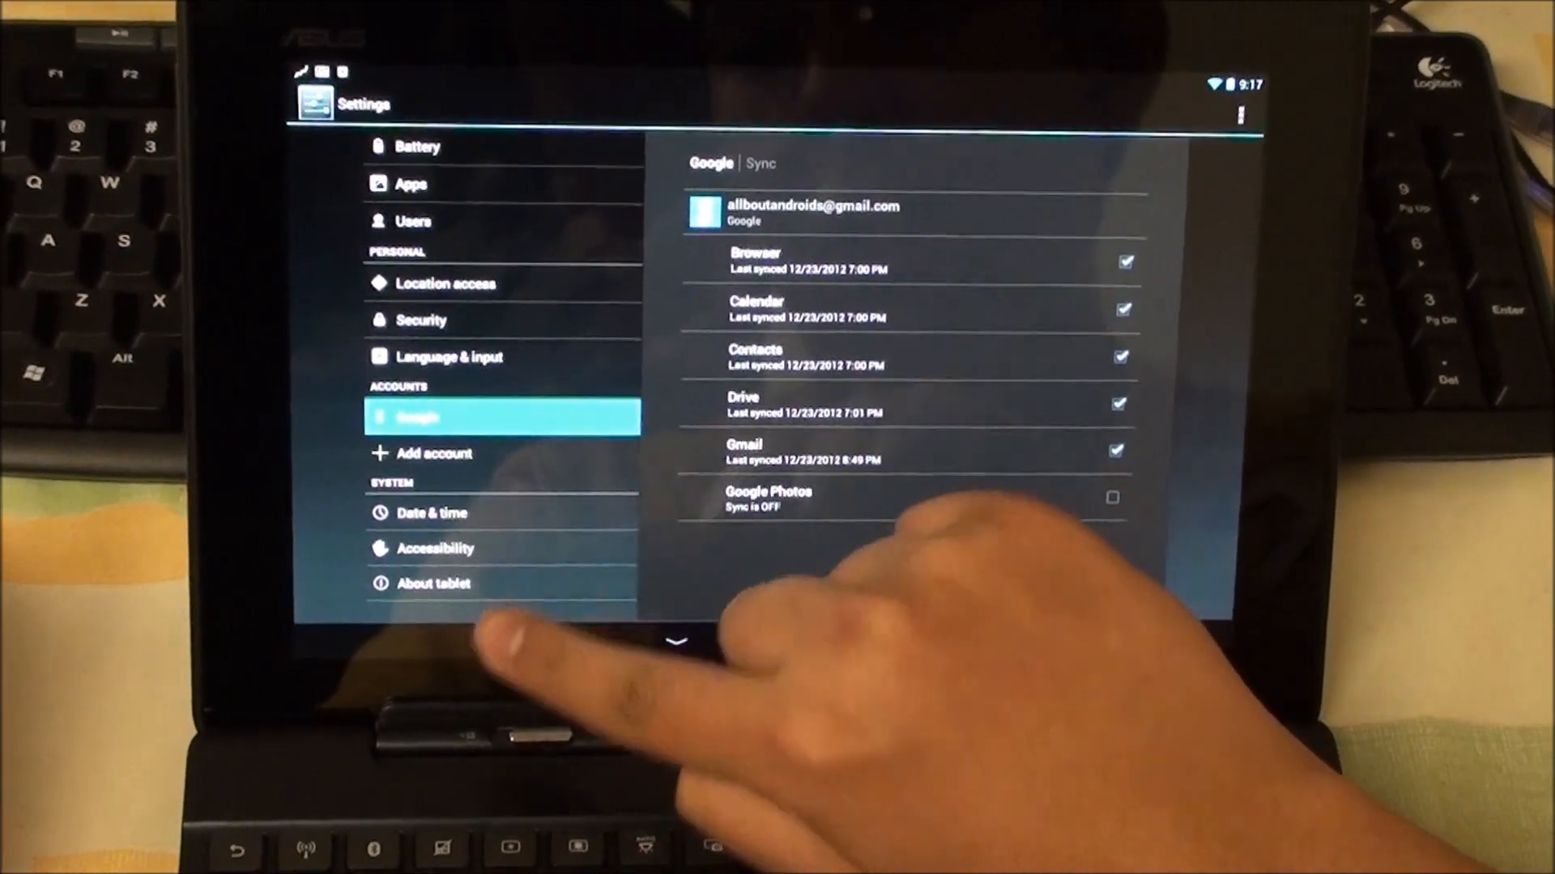
Step: View About tablet, tapping Build number and the CyanogenMod version entry
left_click(433, 583)
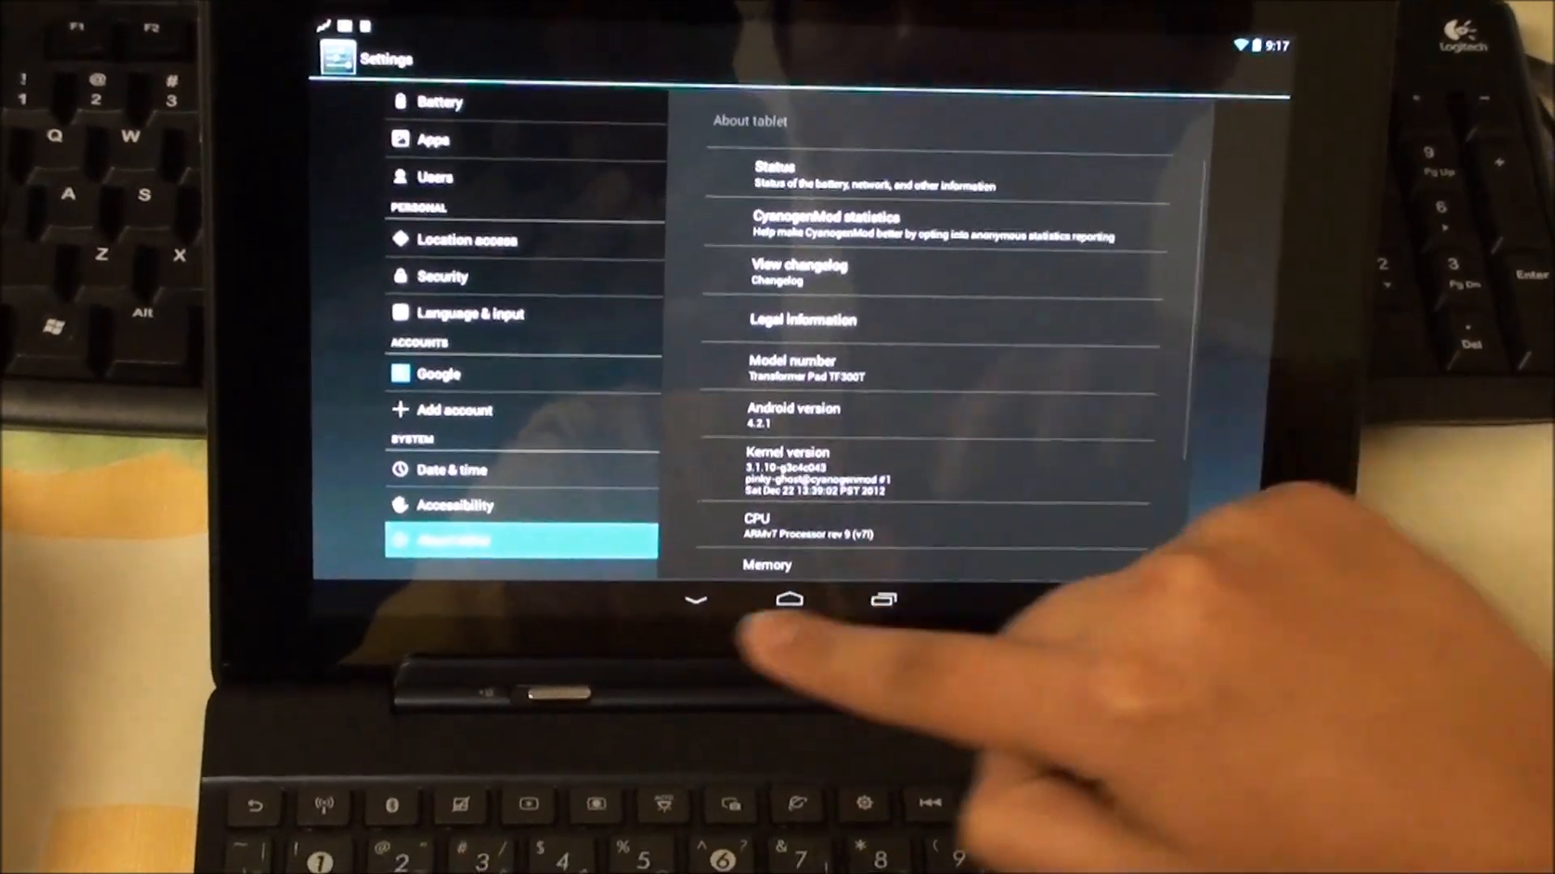
scroll("down", 3)
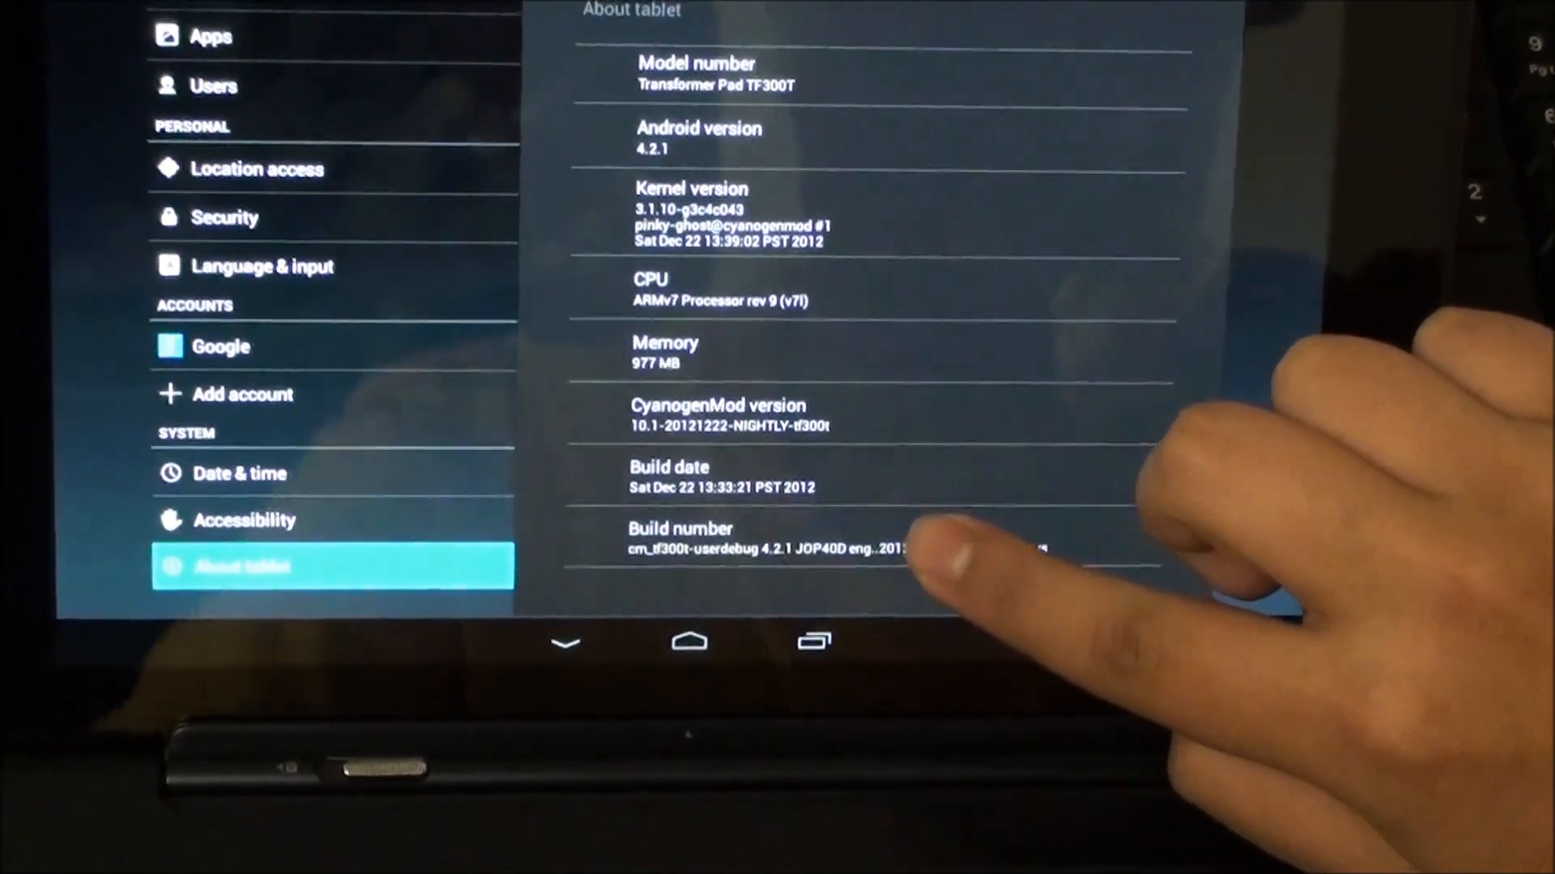
left_click(764, 540)
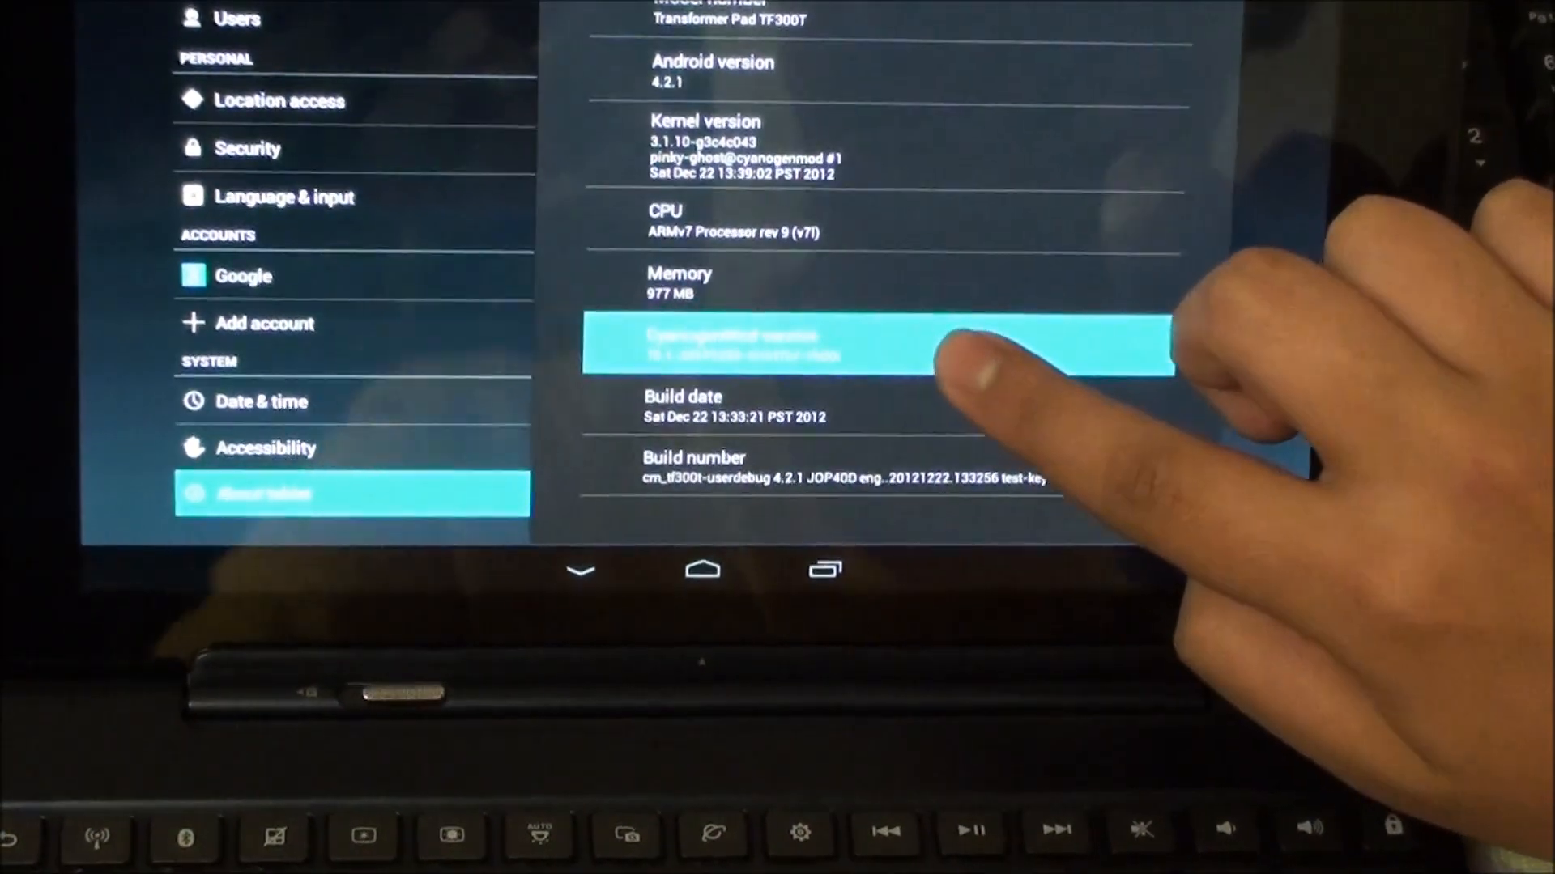
left_click(873, 344)
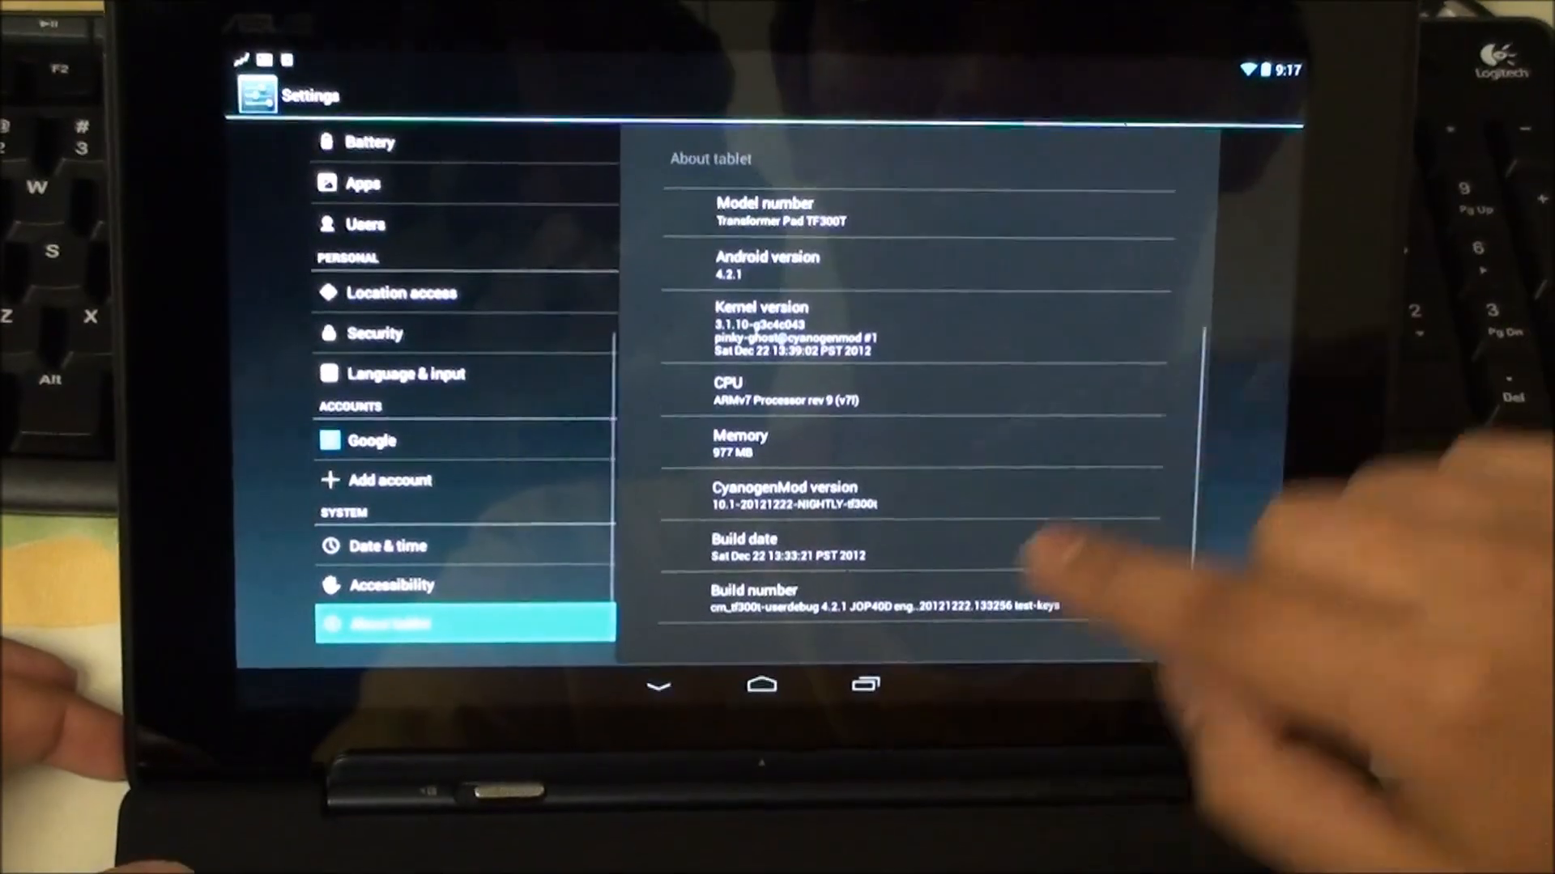
left_click(760, 684)
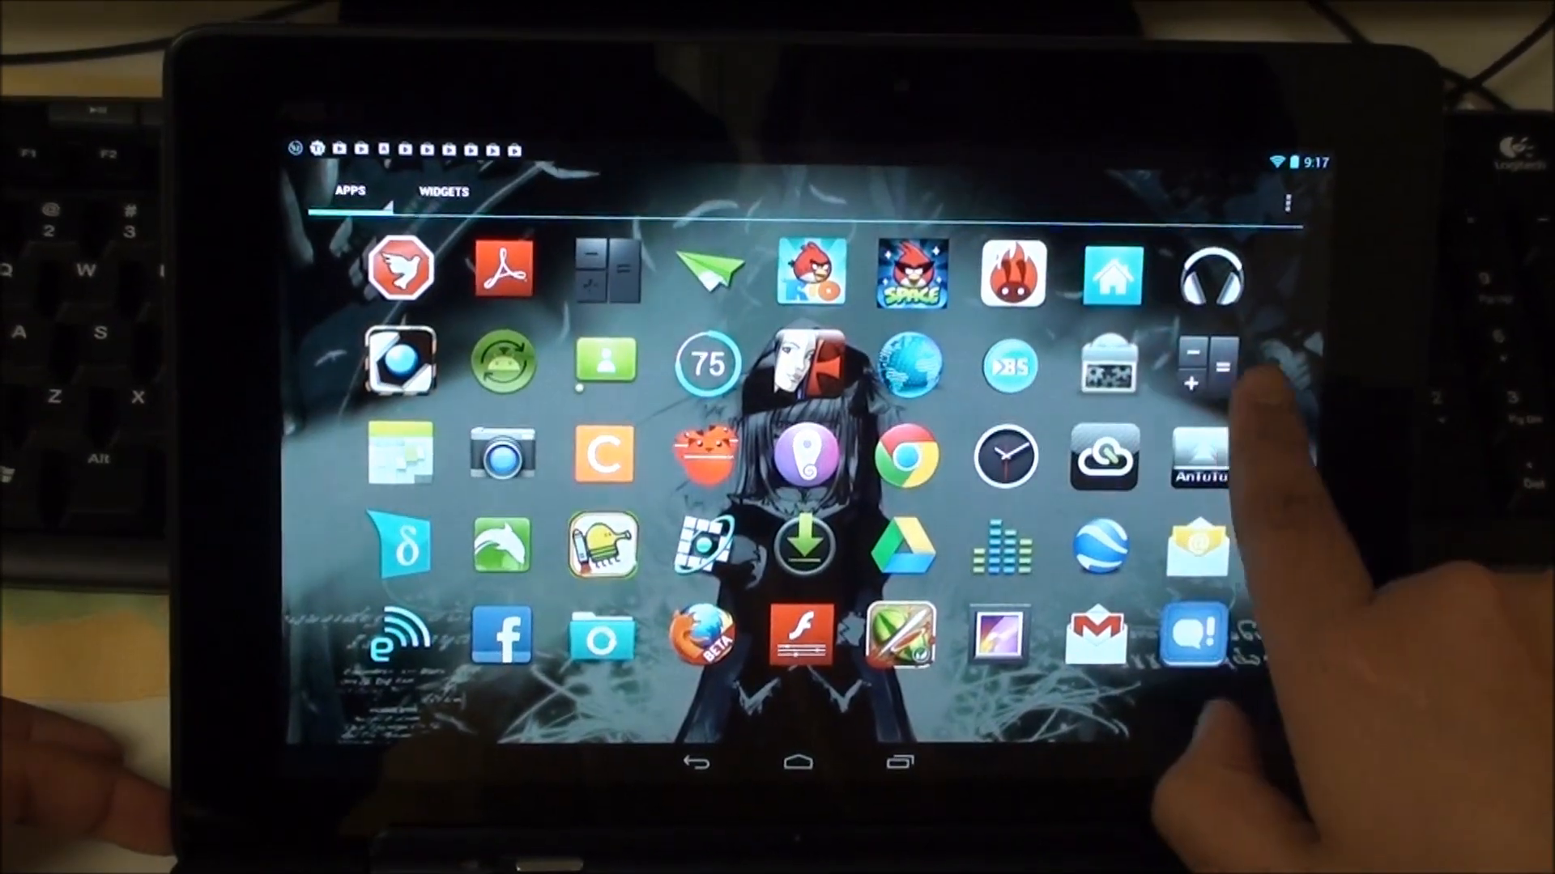
Step: Reopen Settings and view the newly unlocked Developer options
left_click(796, 763)
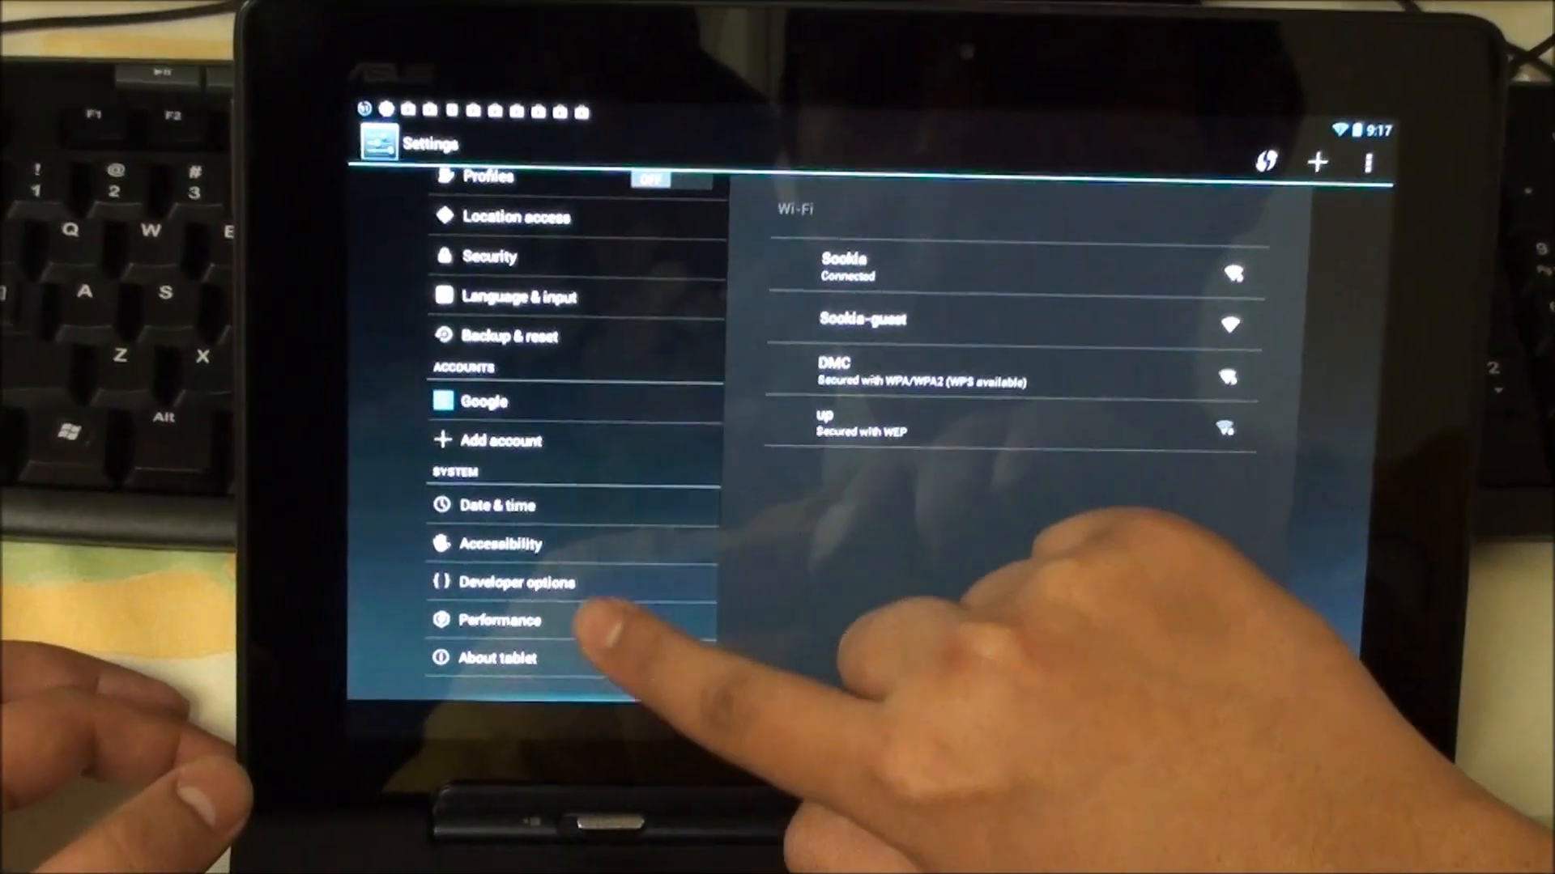
left_click(496, 657)
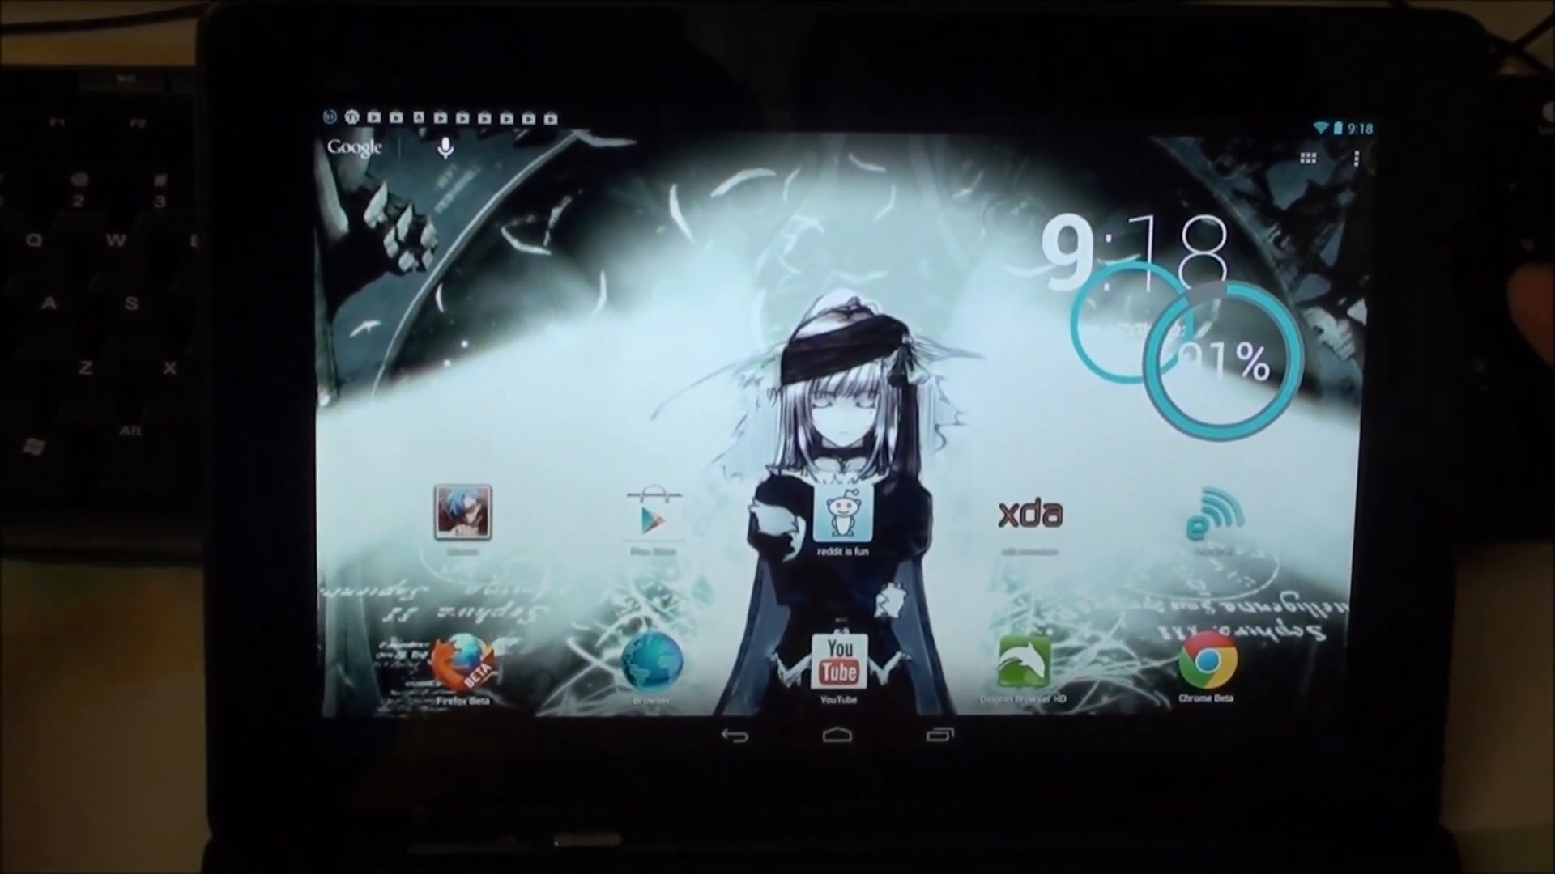
Step: Launch the tablet camera, answer the photo-location prompt, and photograph the keyboard
left_click(1302, 159)
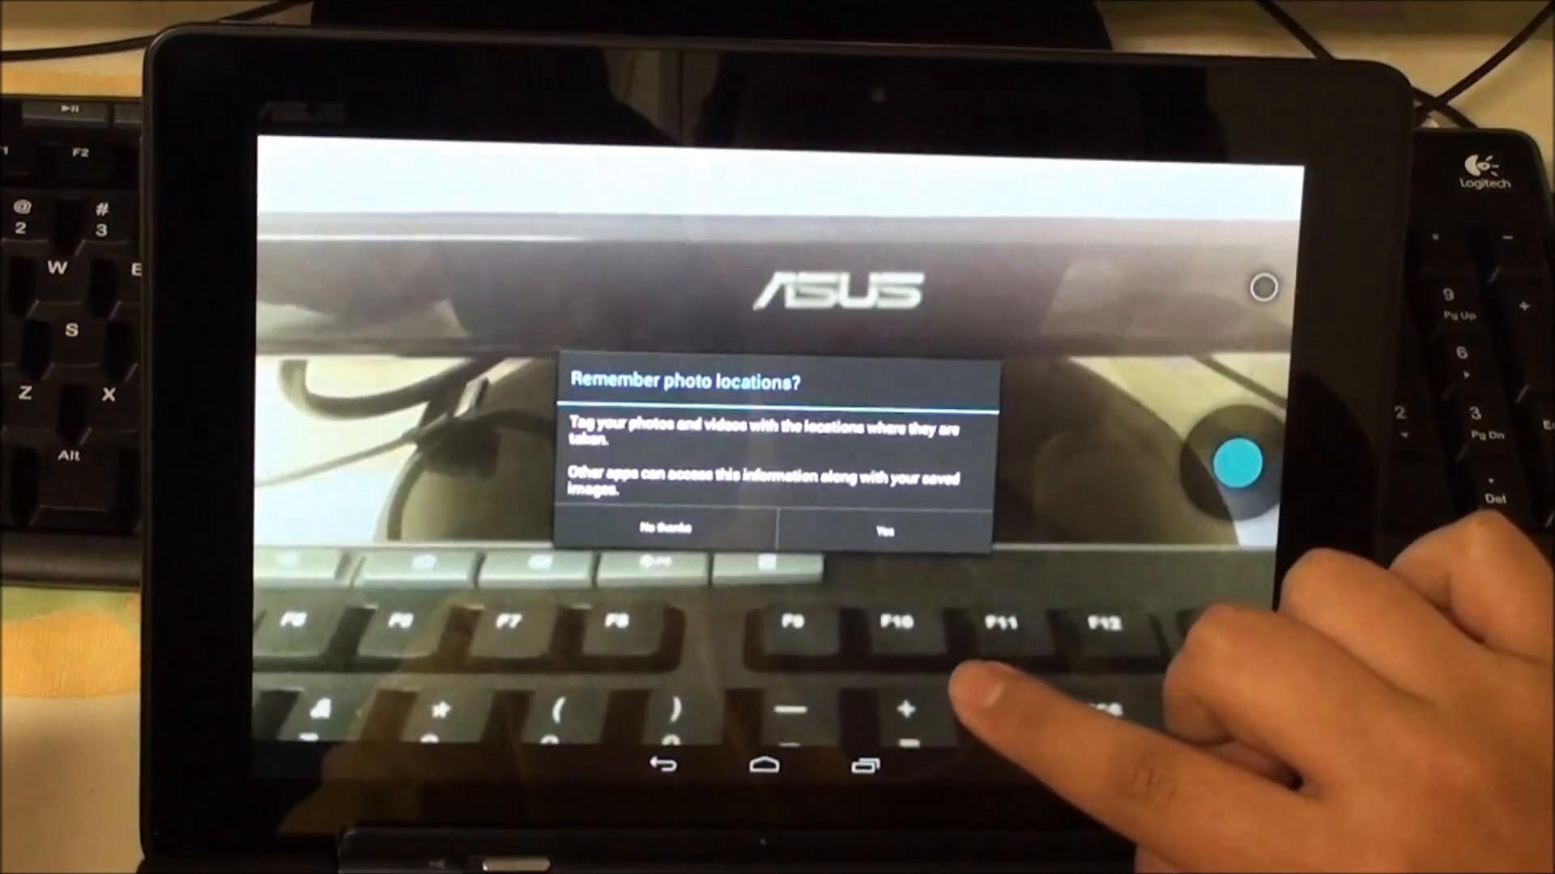
left_click(883, 528)
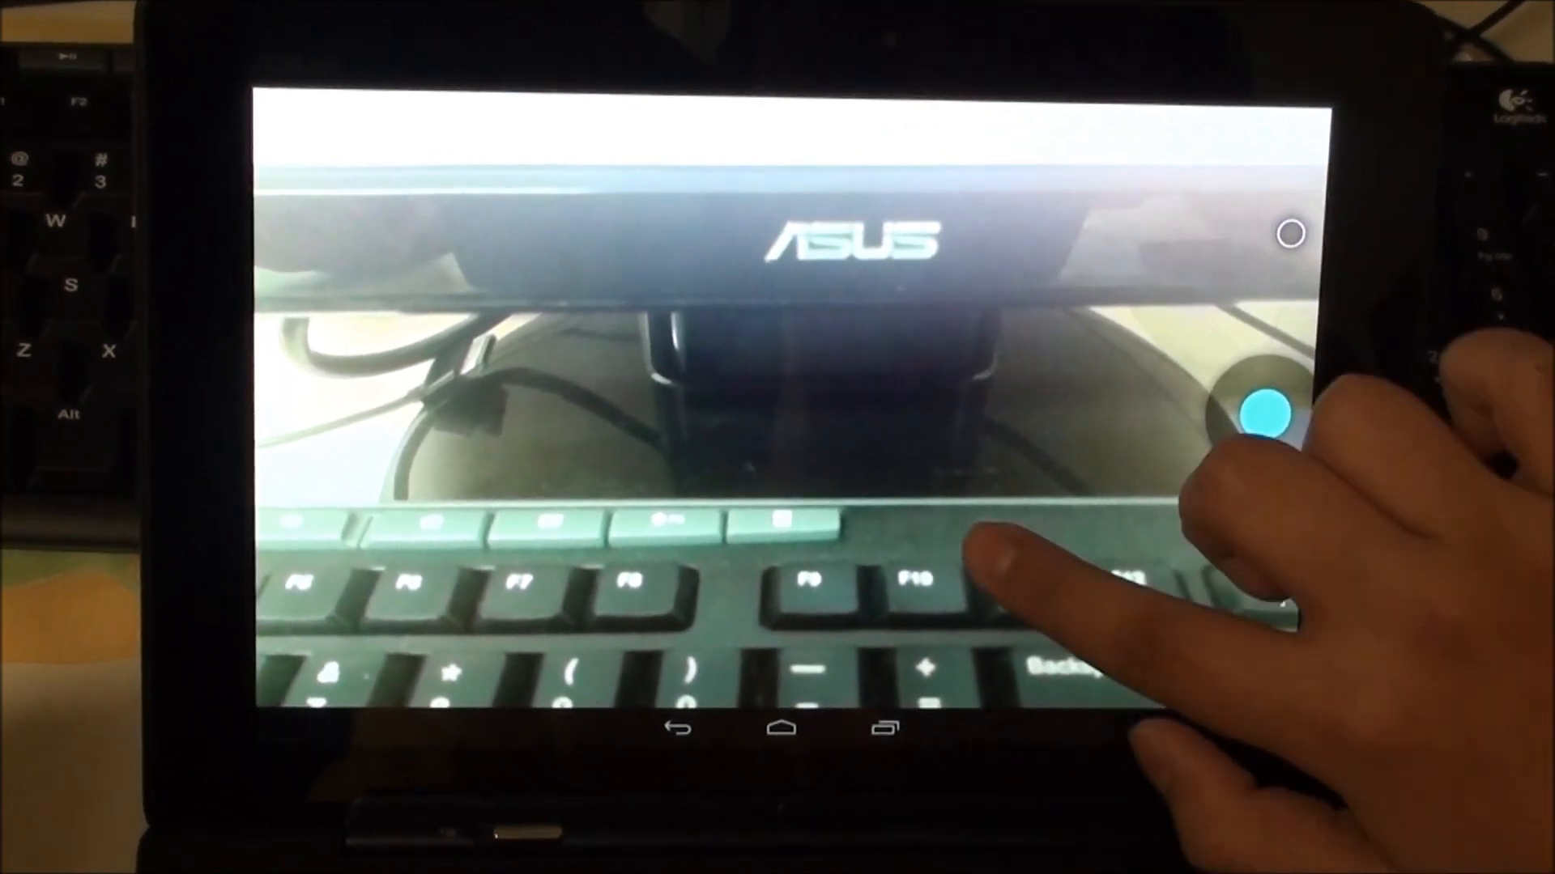
left_click(976, 543)
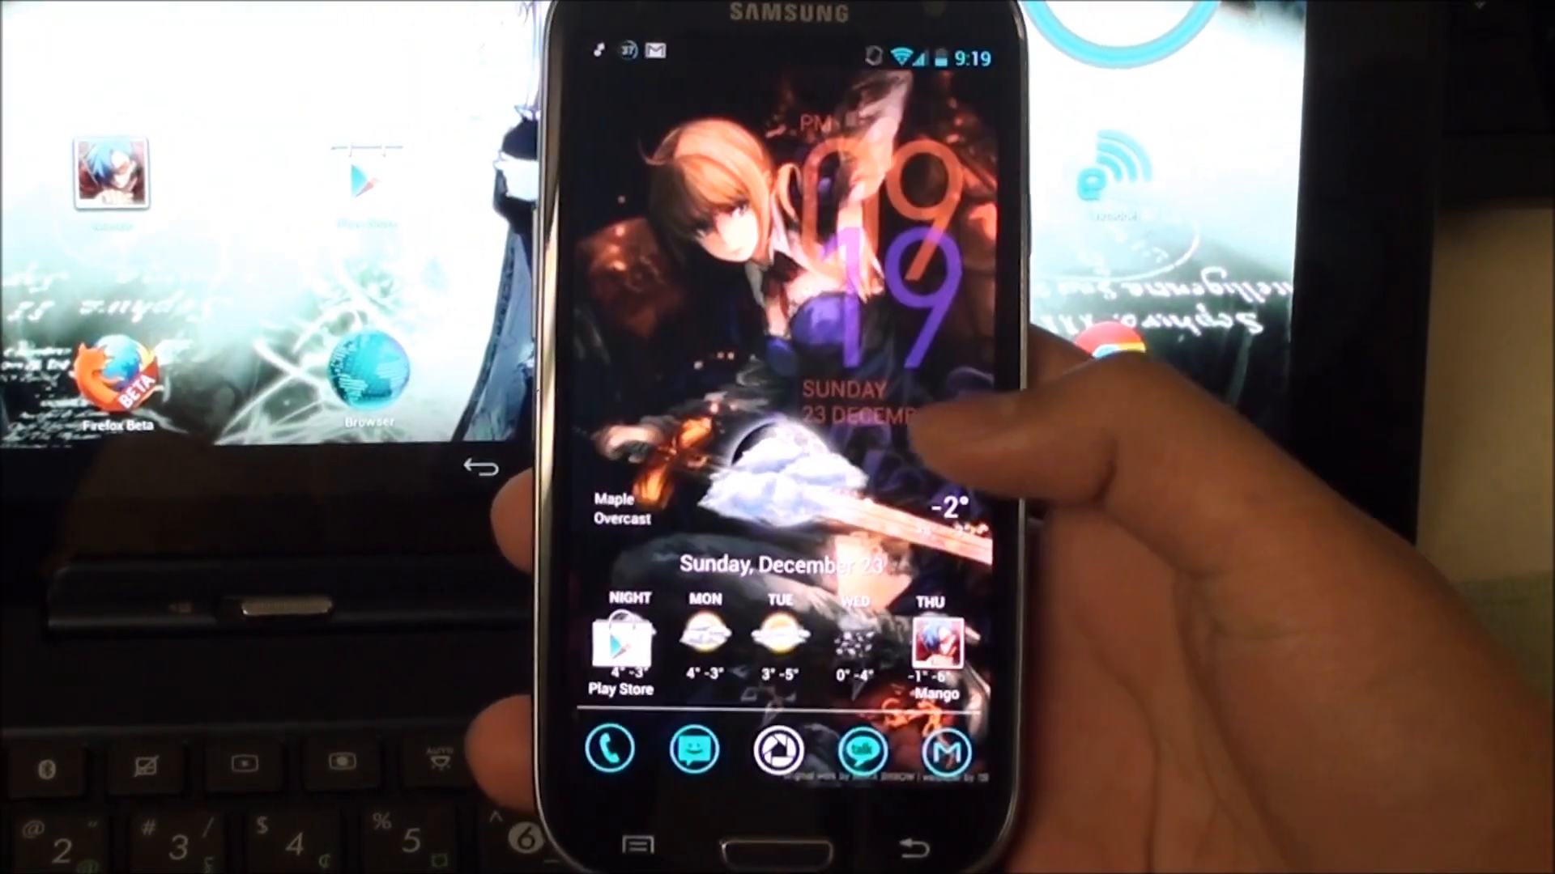
Step: Pull down the Galaxy S3's quick settings and open its Settings app
left_click_drag(793, 49, 794, 397)
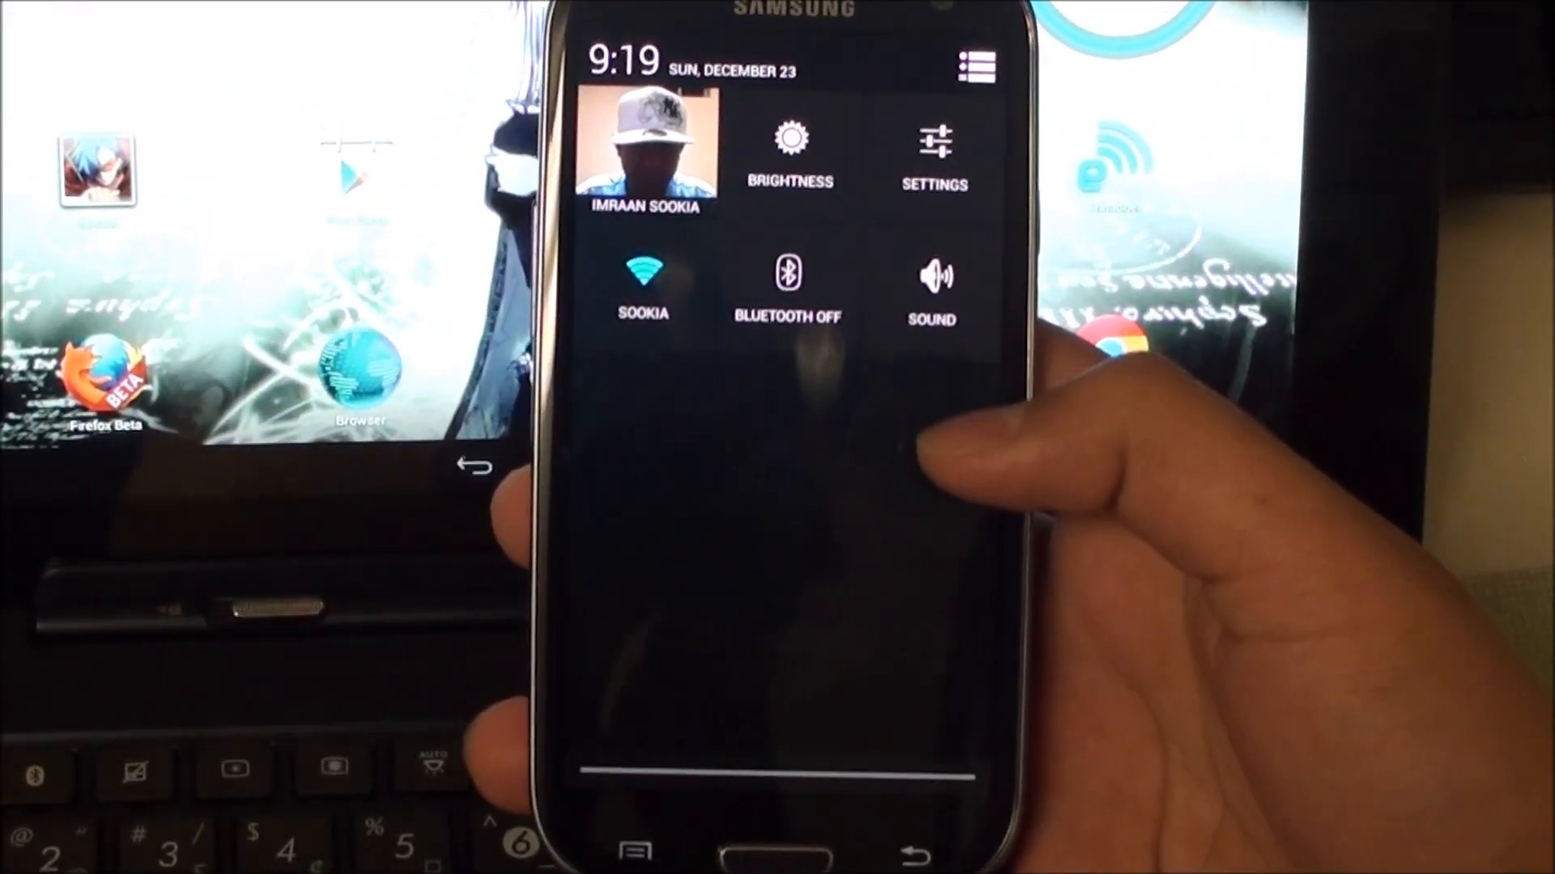
left_click(932, 149)
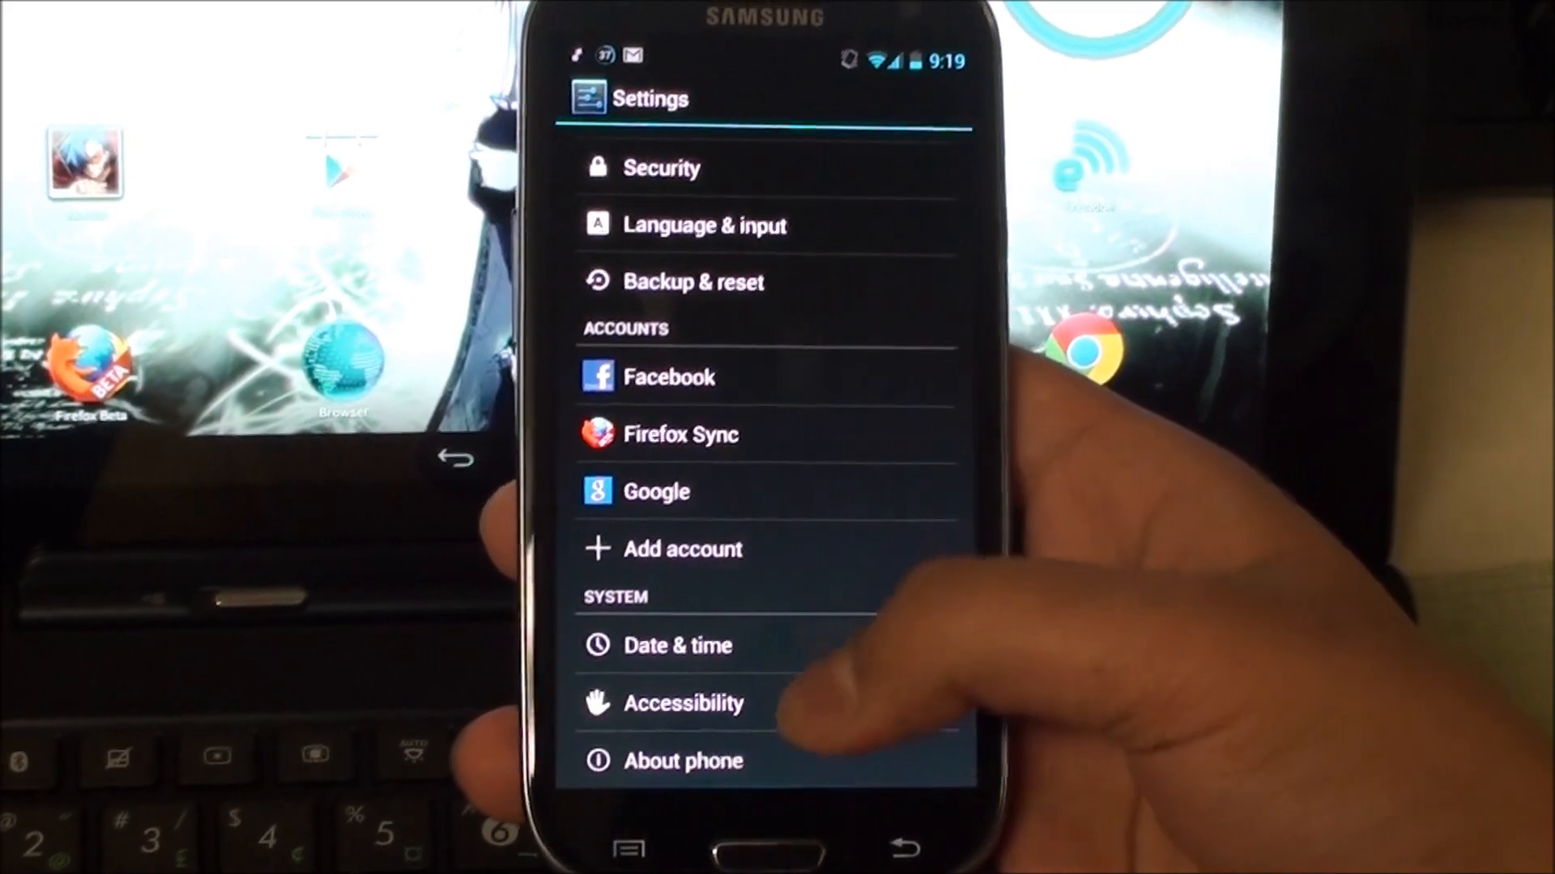
Step: Scroll through About phone, return to the settings list, and browse Developer options
scroll("down", 3)
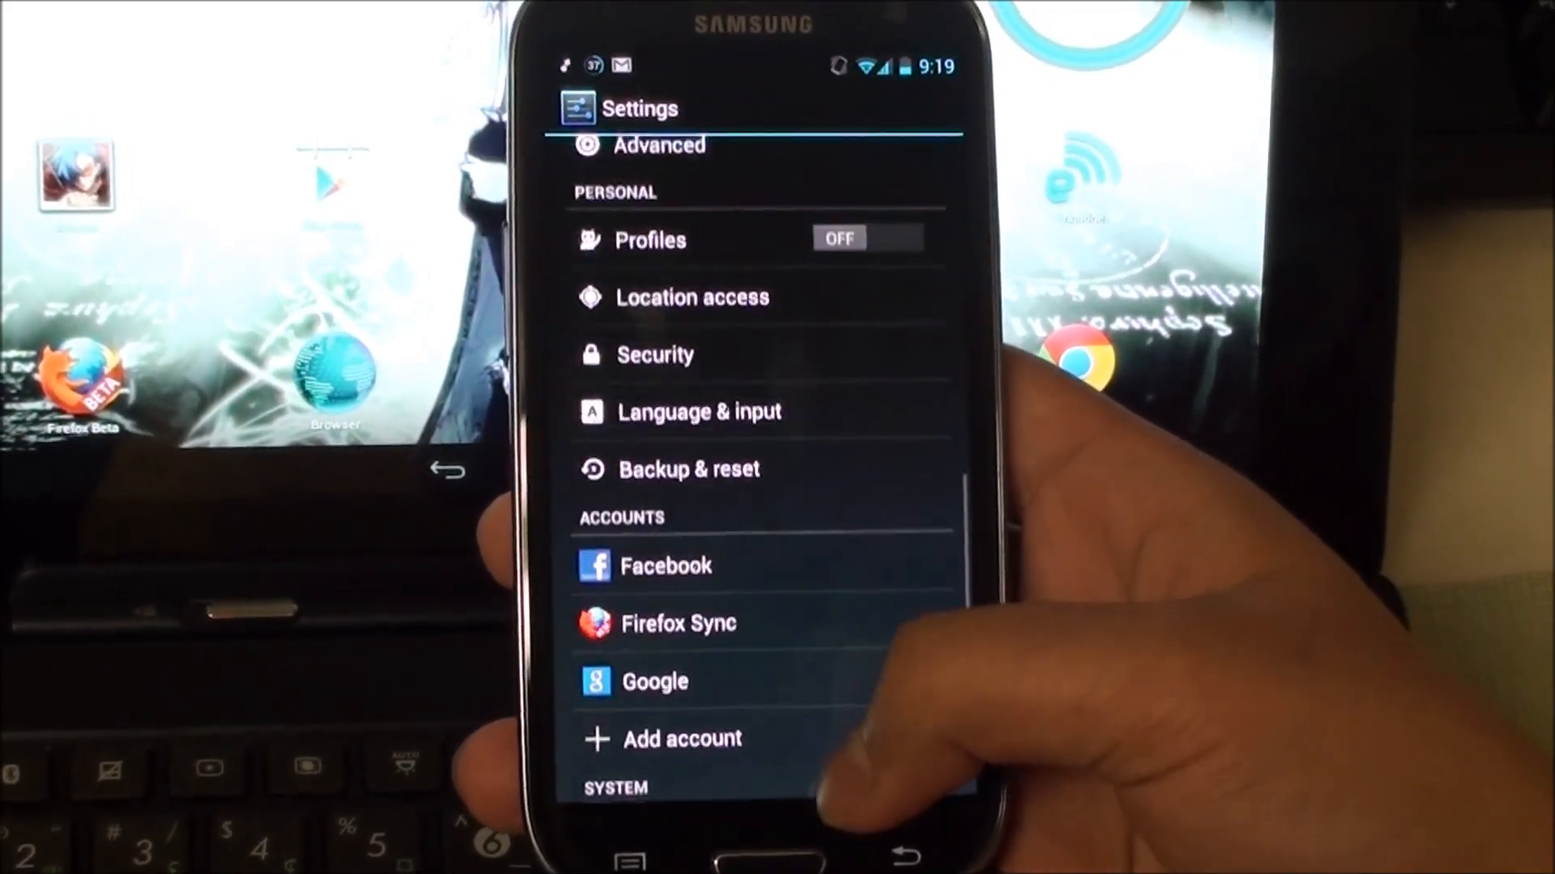
scroll("down", 3)
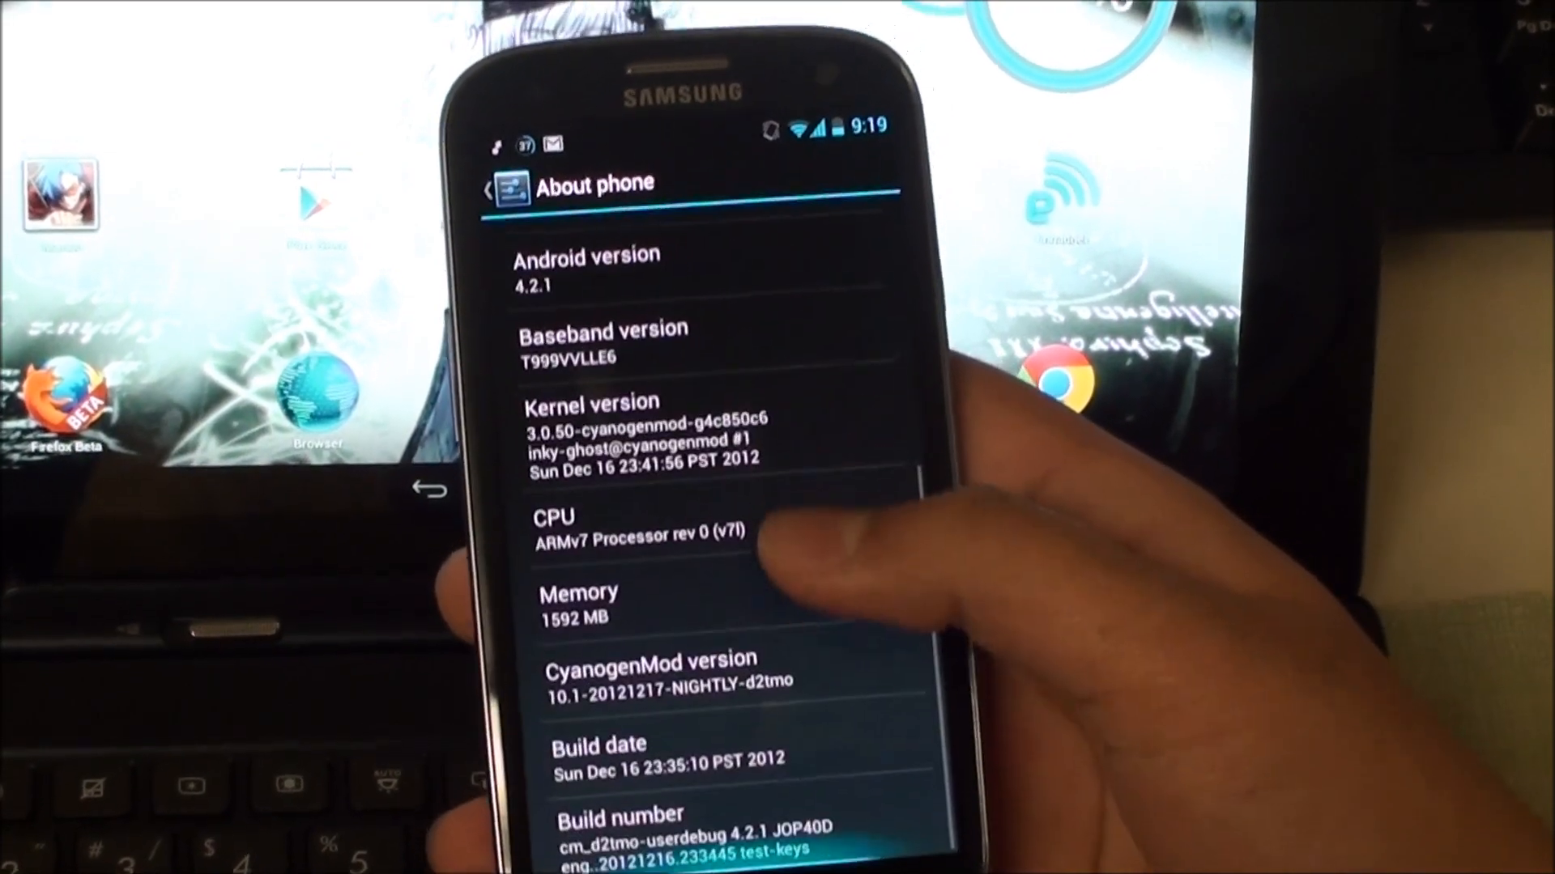
left_click(684, 828)
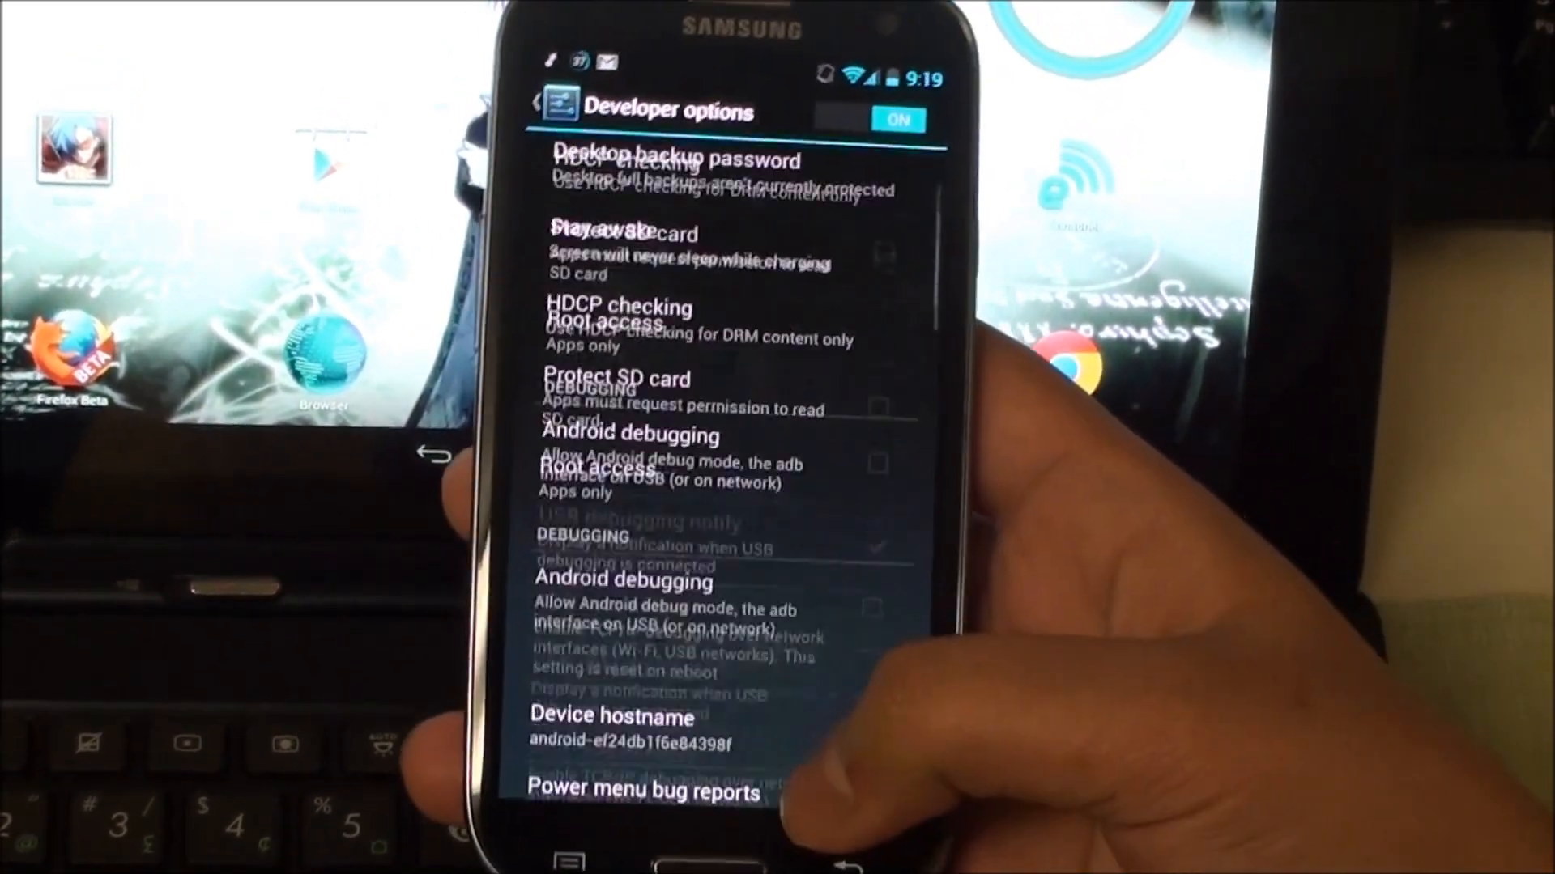
scroll("down", 3)
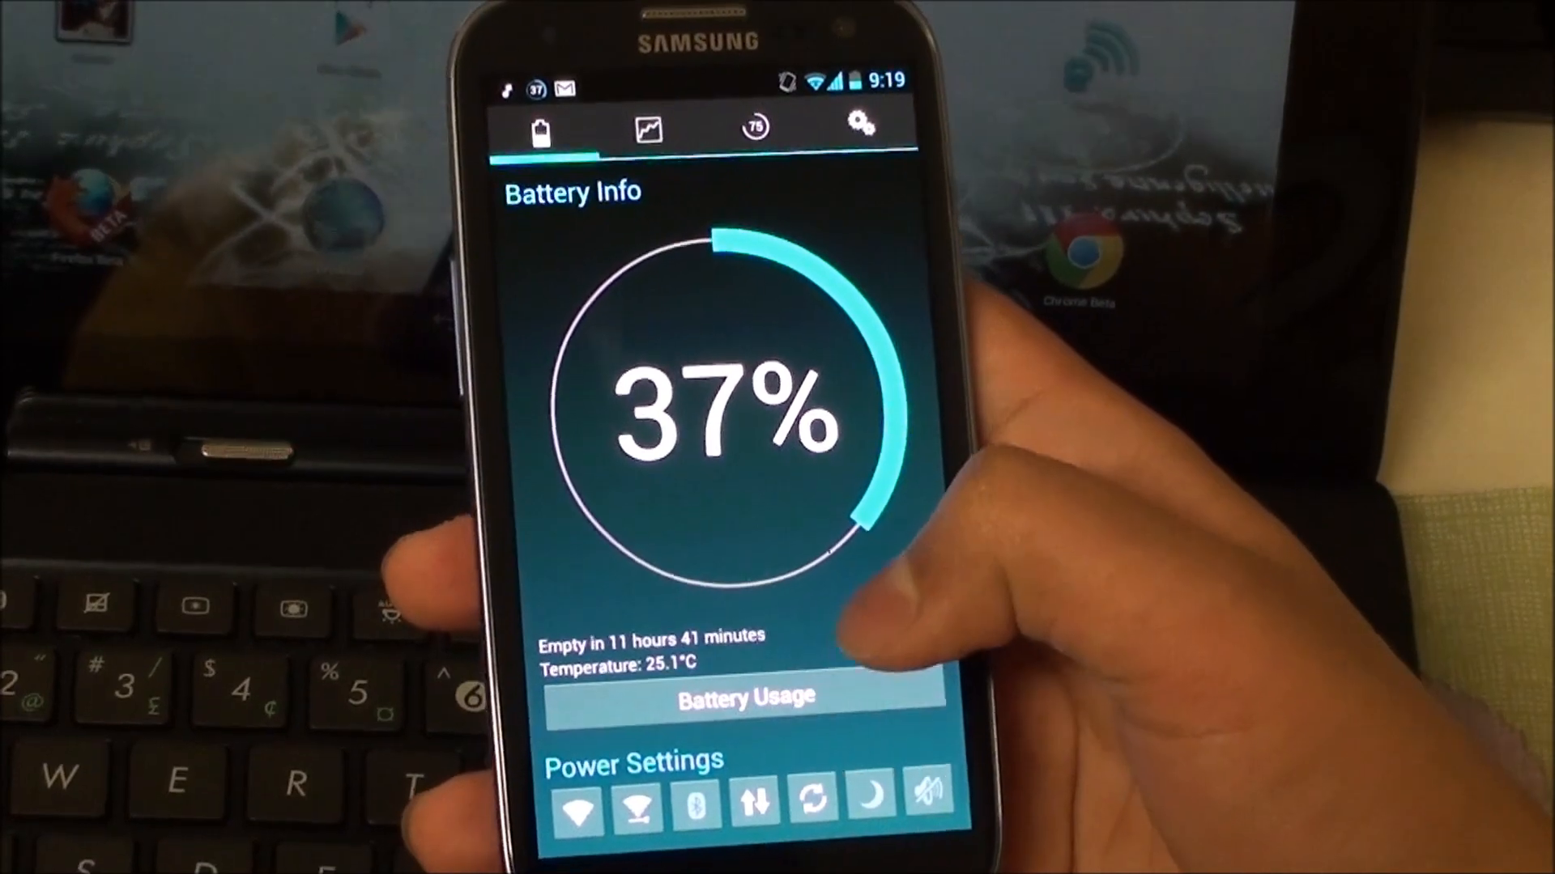
Step: View the per-app battery usage breakdown at 37% charge
left_click(746, 697)
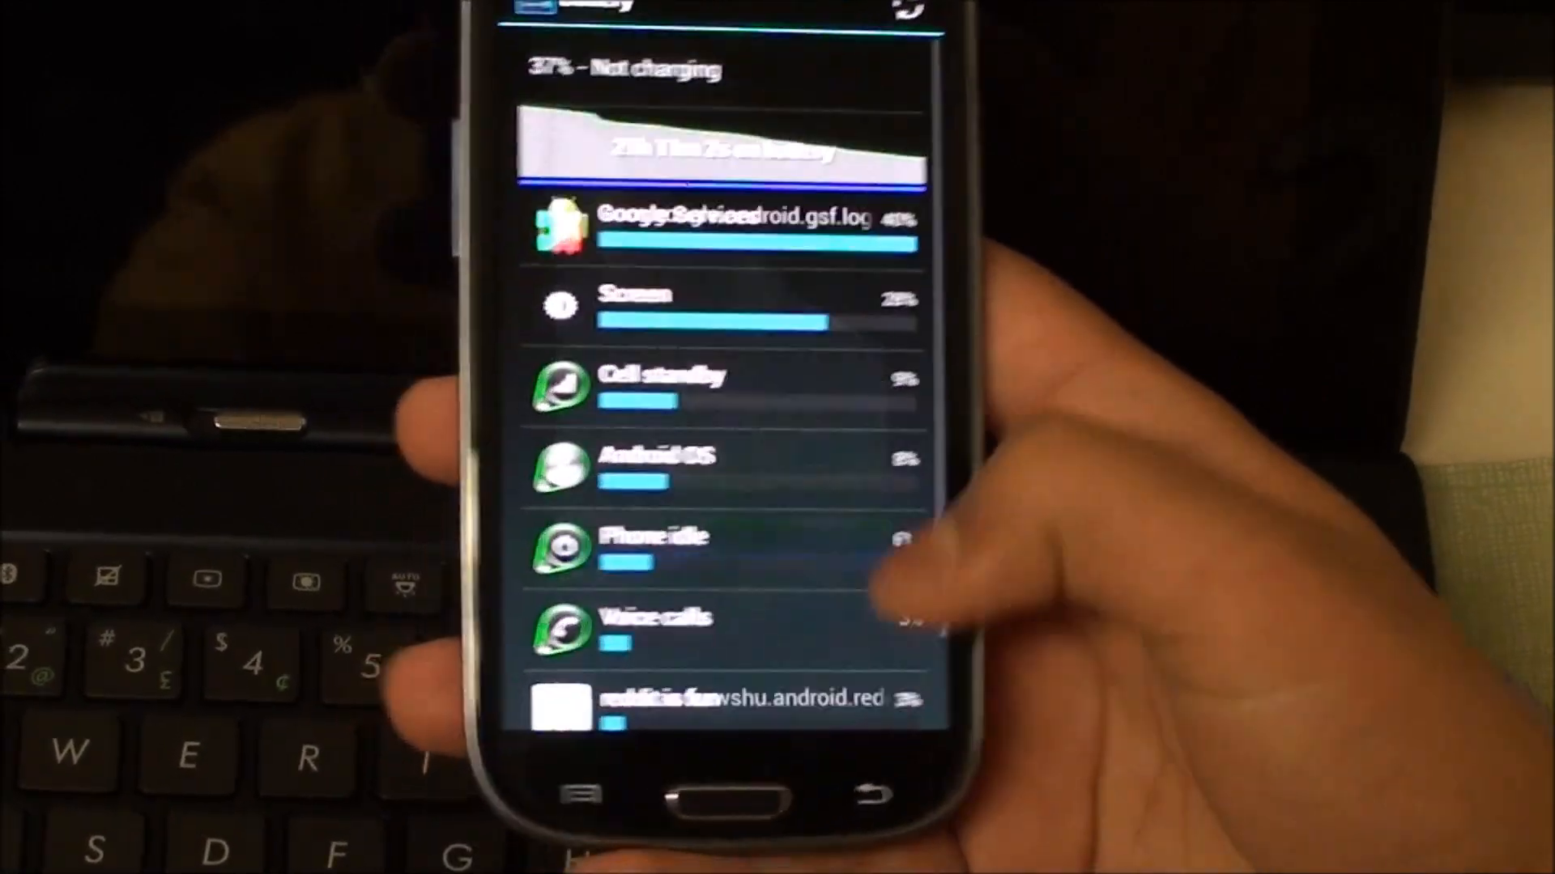
left_click(724, 224)
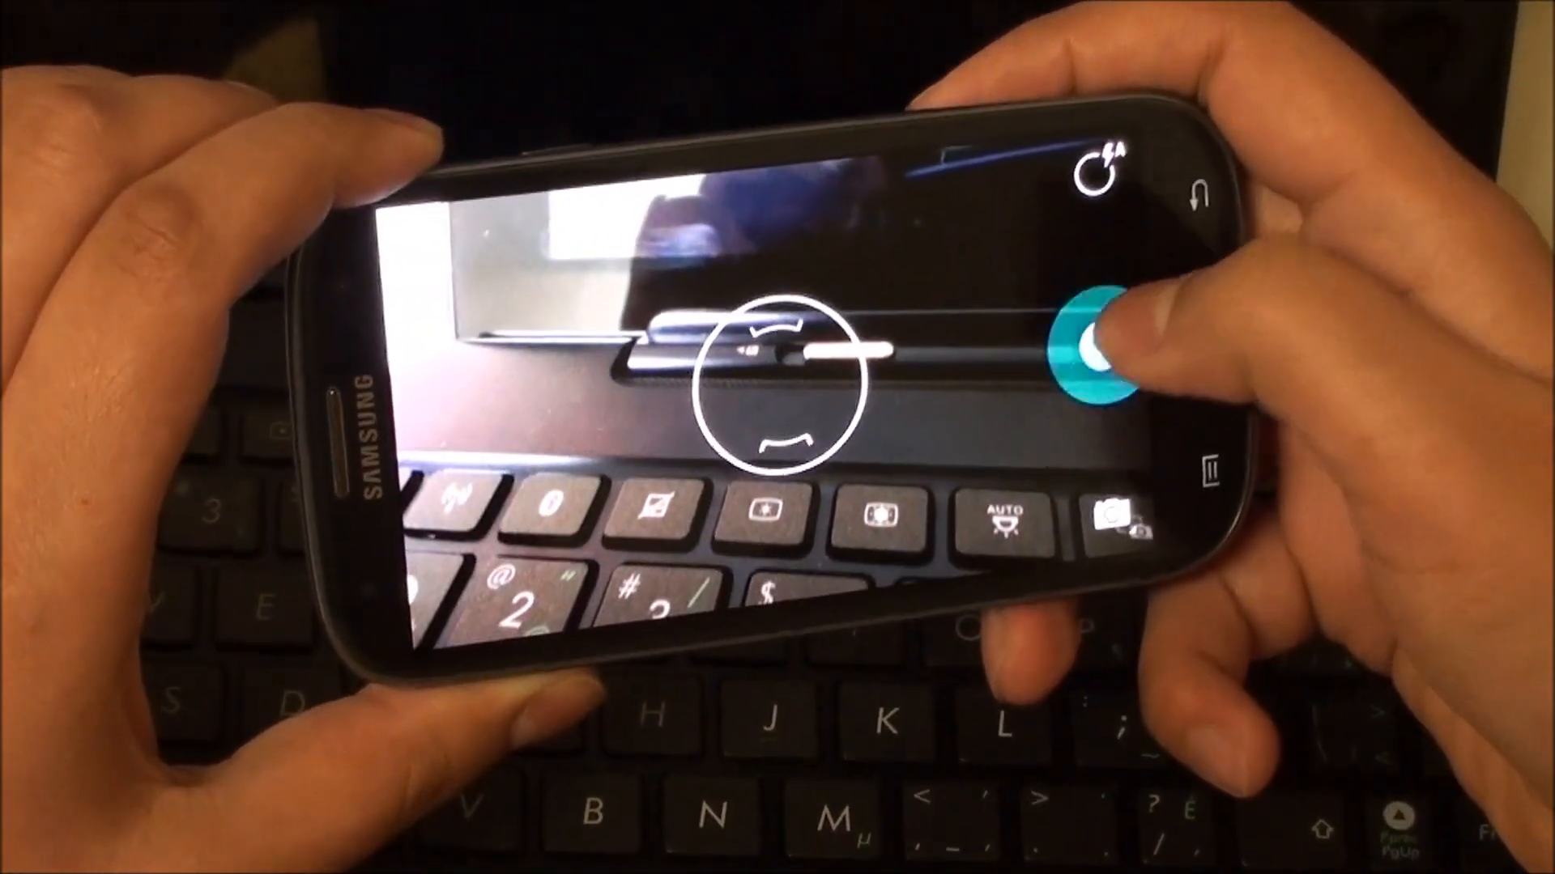
Step: Try a photo on the Galaxy S3 and dismiss the 'Can't connect to the camera' error
left_click(1085, 341)
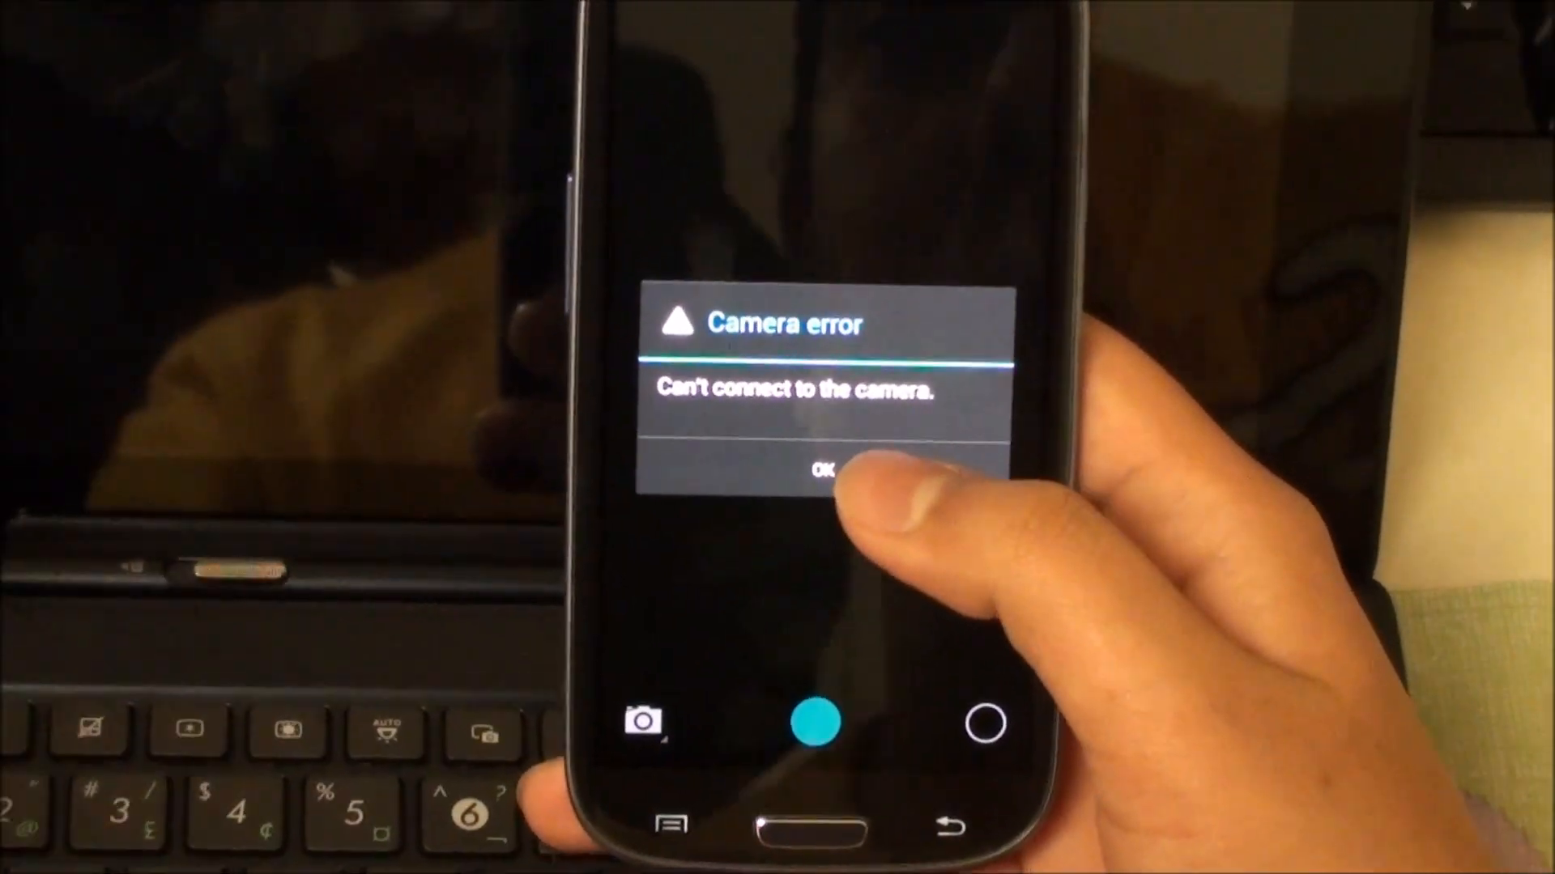
left_click(824, 467)
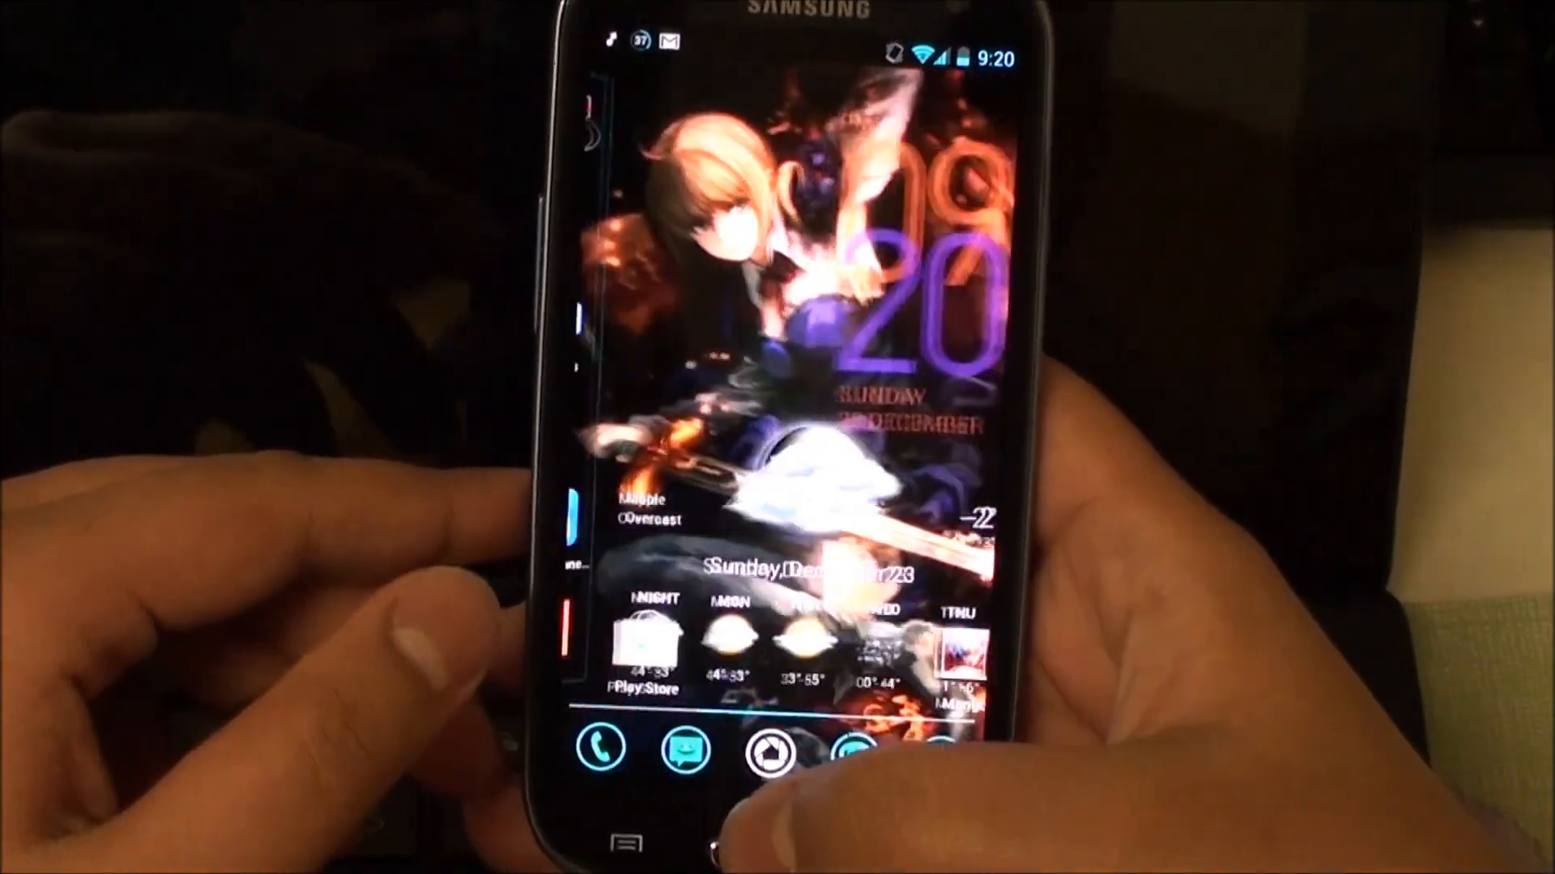